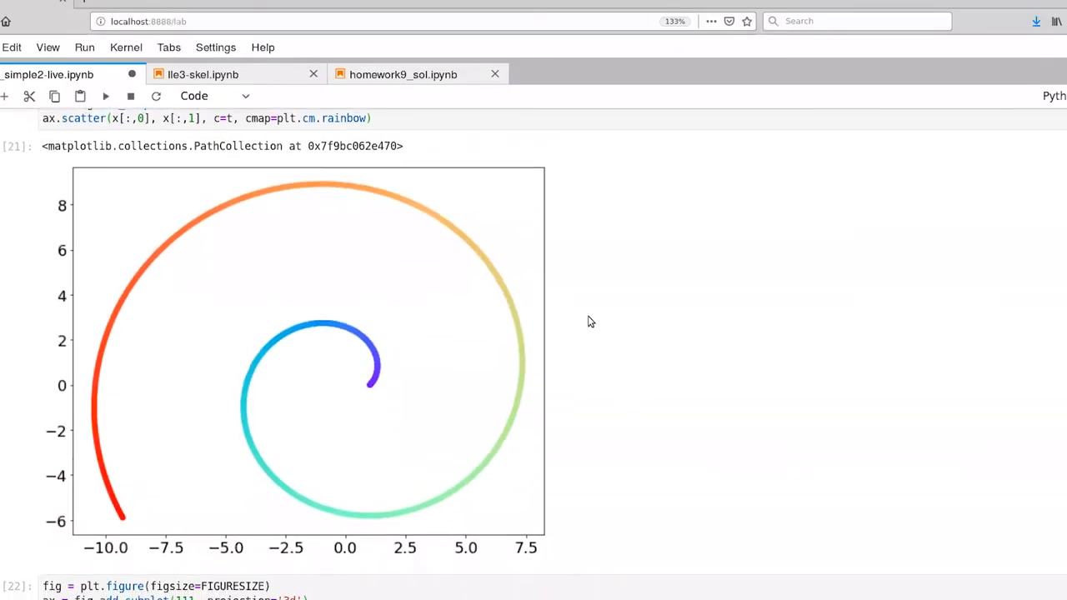
Scroll past the Swiss roll plot and LLE cells to the empty MDS cell.
scroll("down", 3)
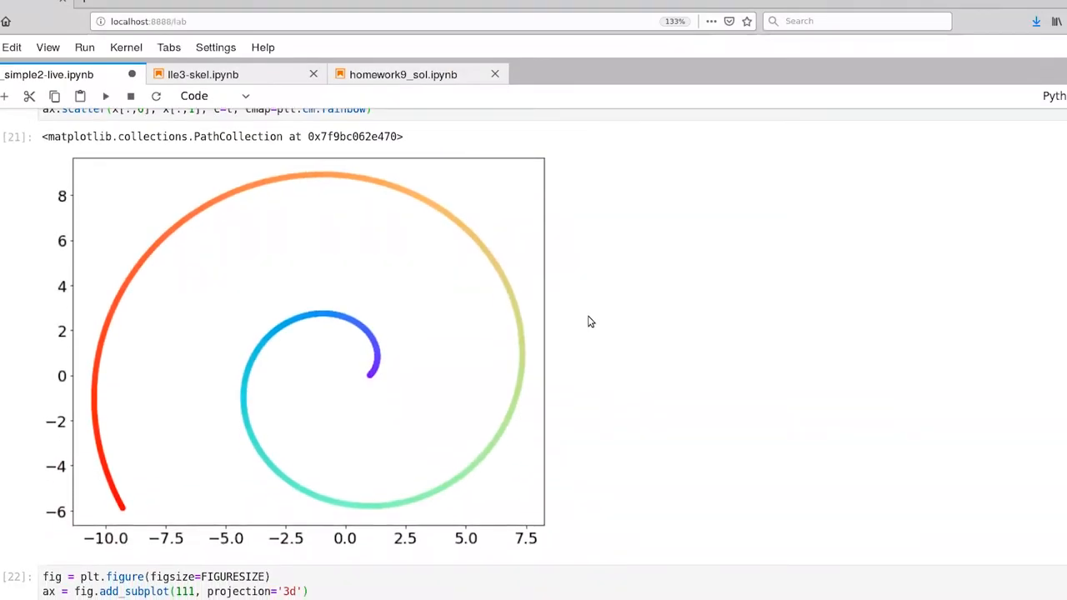
mouse_move(161, 292)
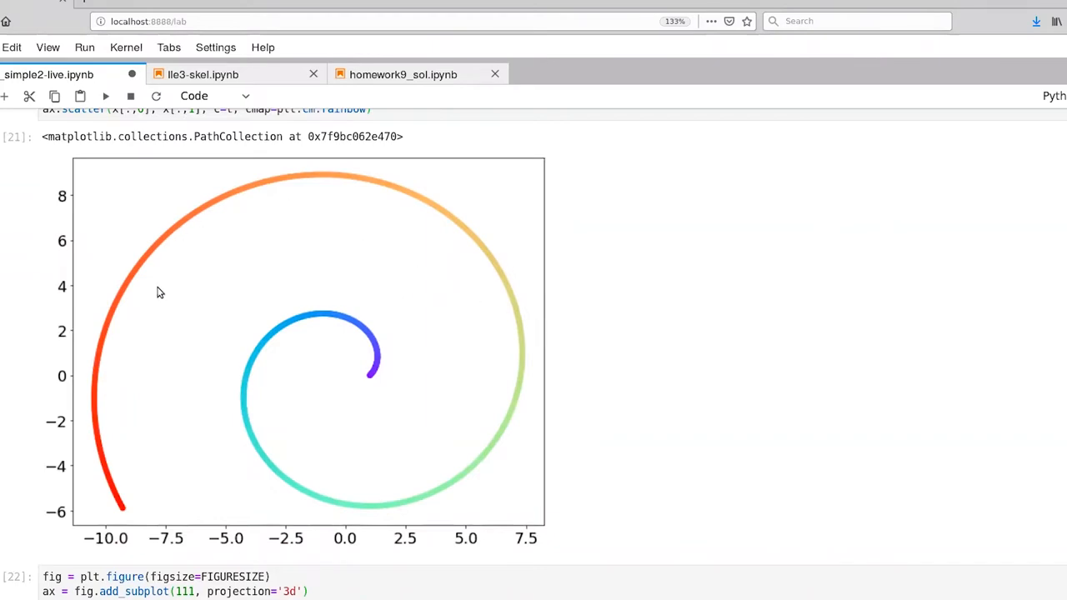
mouse_move(486, 409)
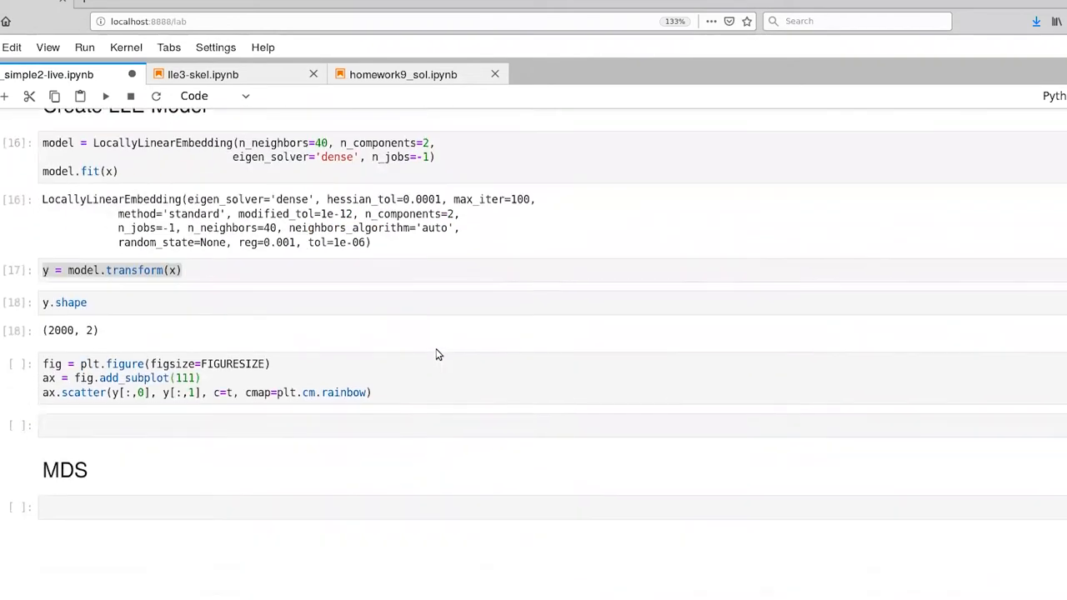
Confirm the imports cell loads MDS, Isomap and TSNE from sklearn.manifold.
left_click(333, 507)
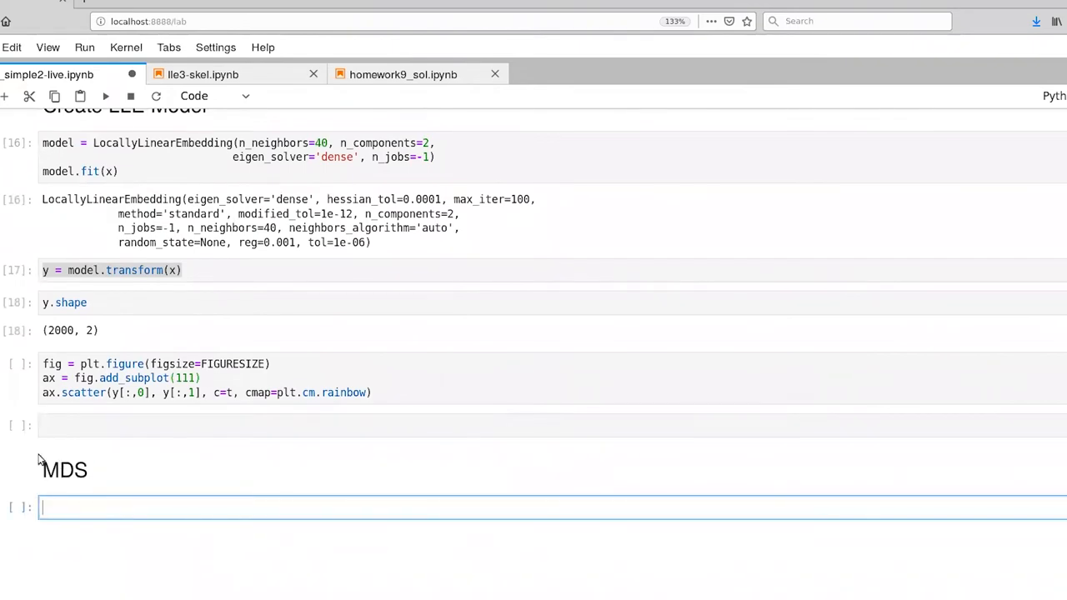
mouse_move(84, 497)
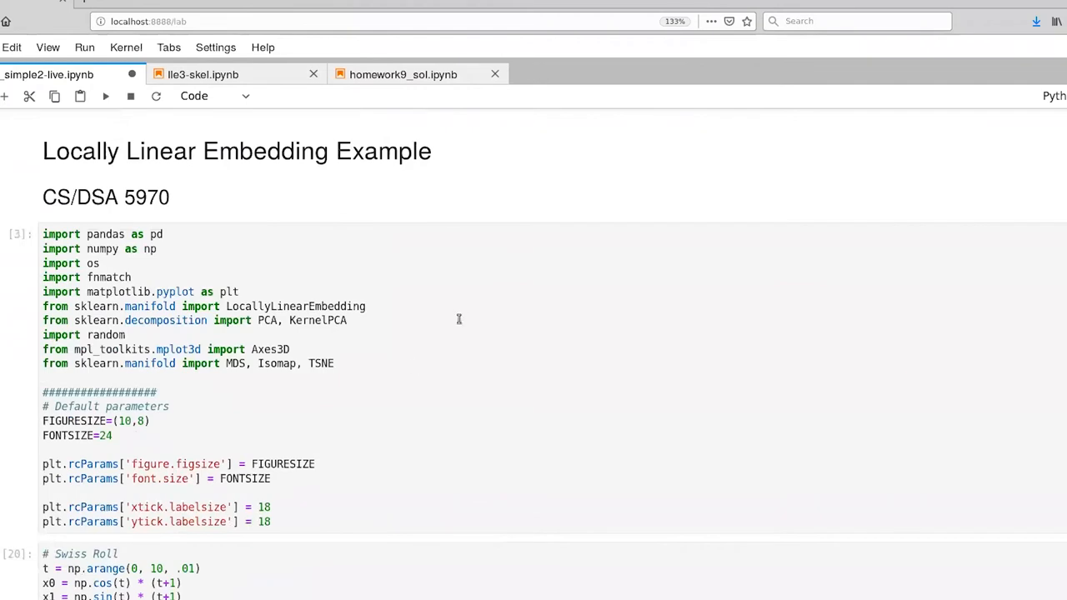
left_click(367, 363)
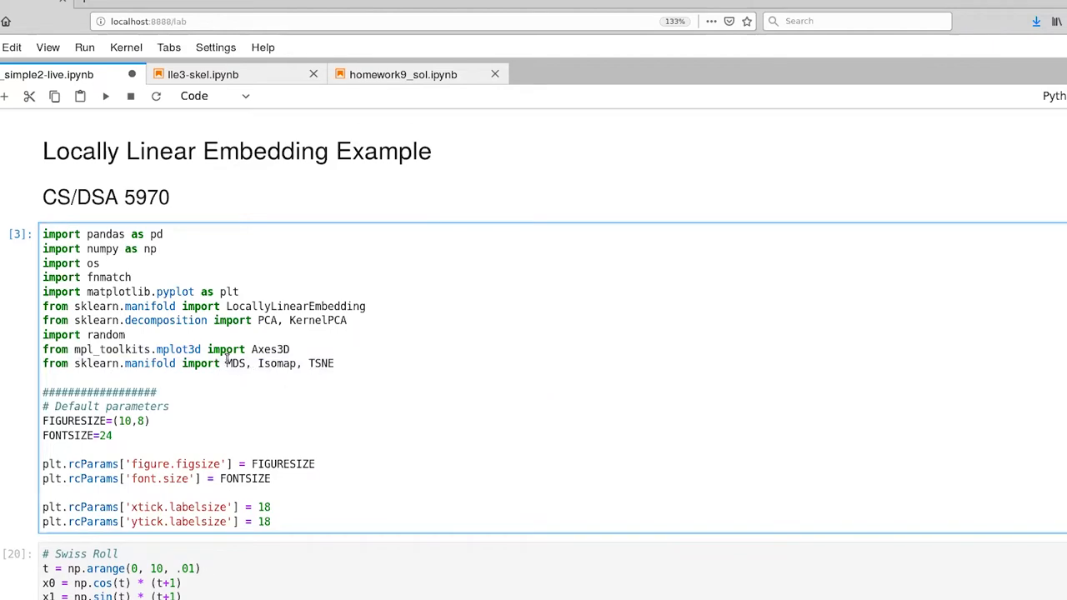
mouse_move(282, 364)
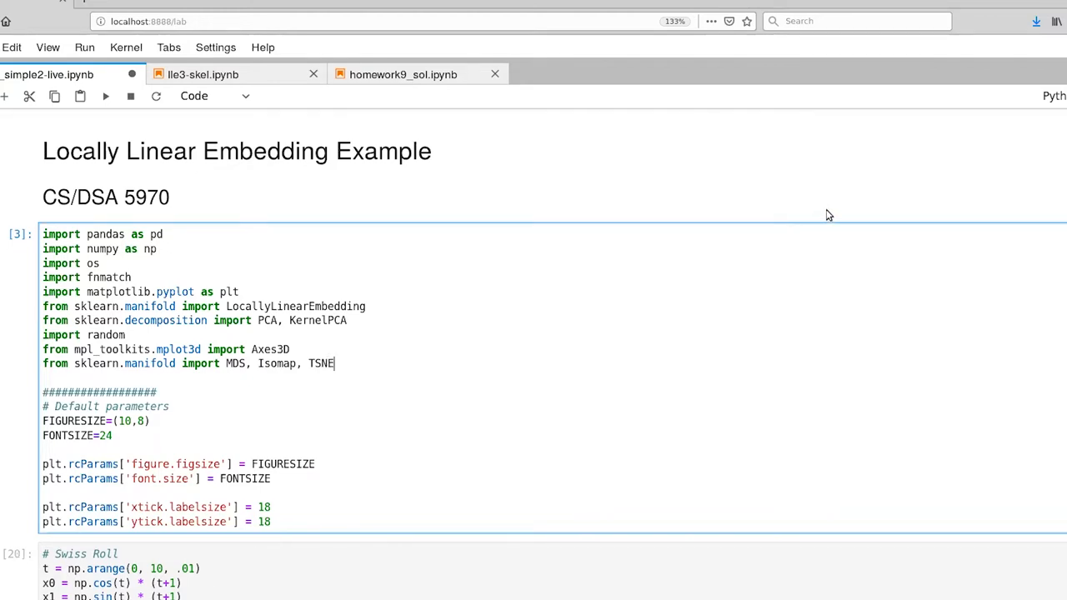
Write mds = MDS(n_components=2, n_jobs=-1) and y2 = mds.fit_transform(x) in the MDS cell.
scroll("down", 3)
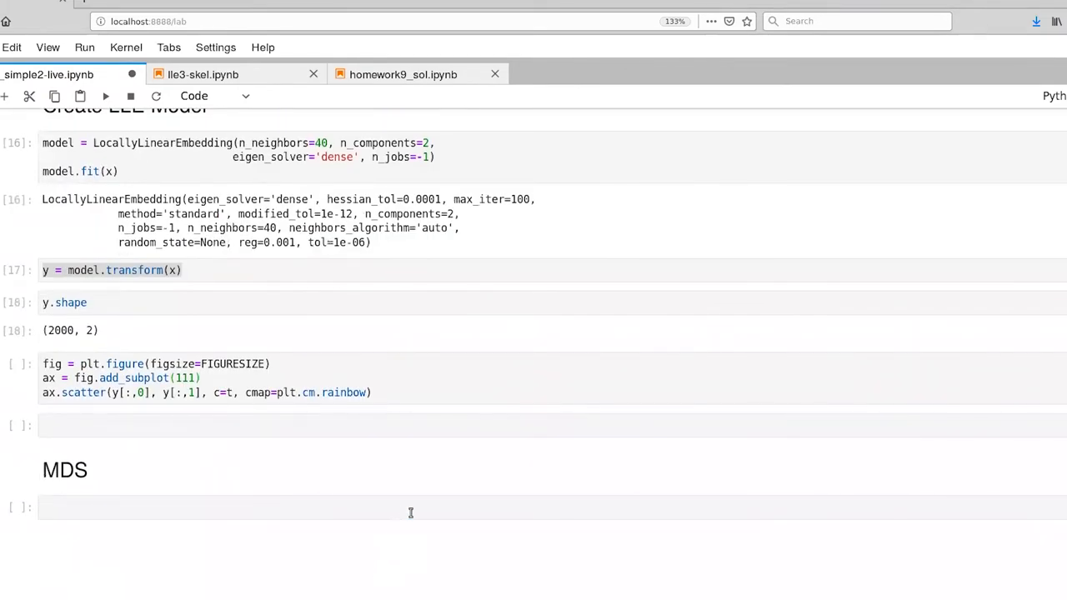
type("mds")
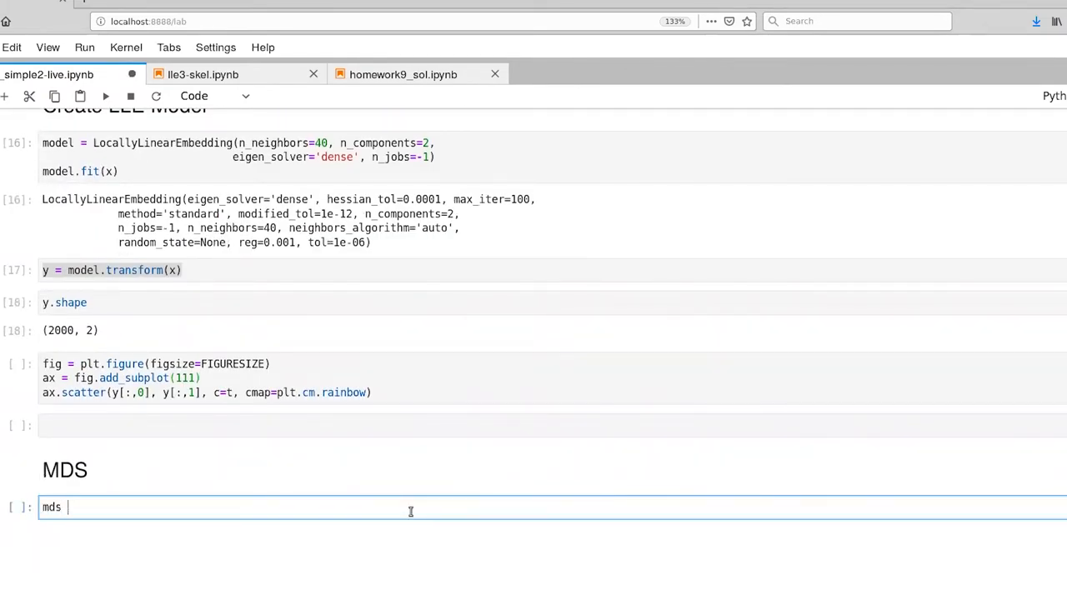
type("= MDS()")
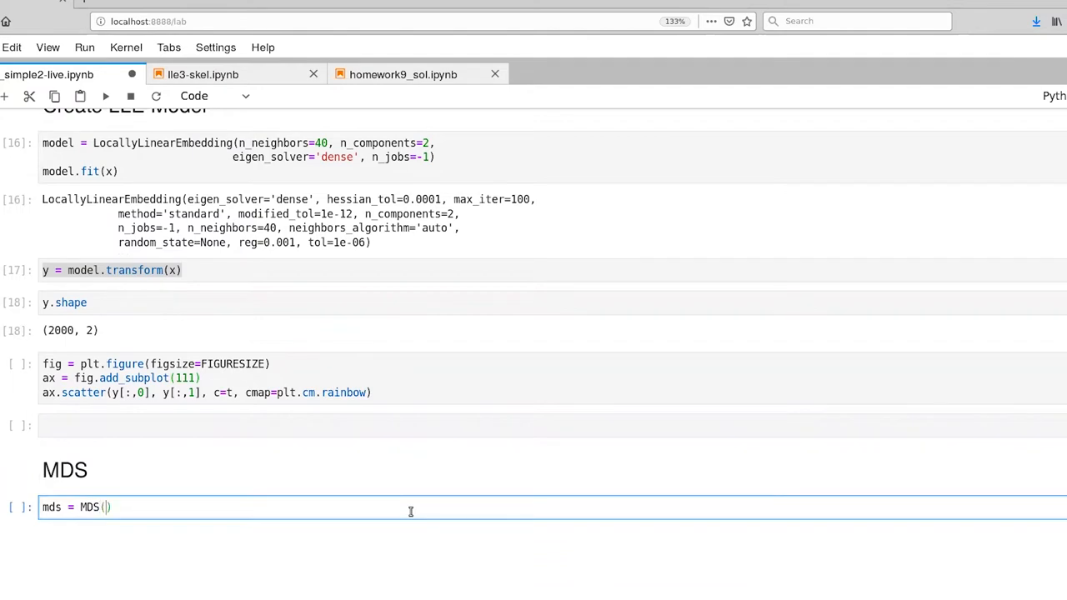
type("n_")
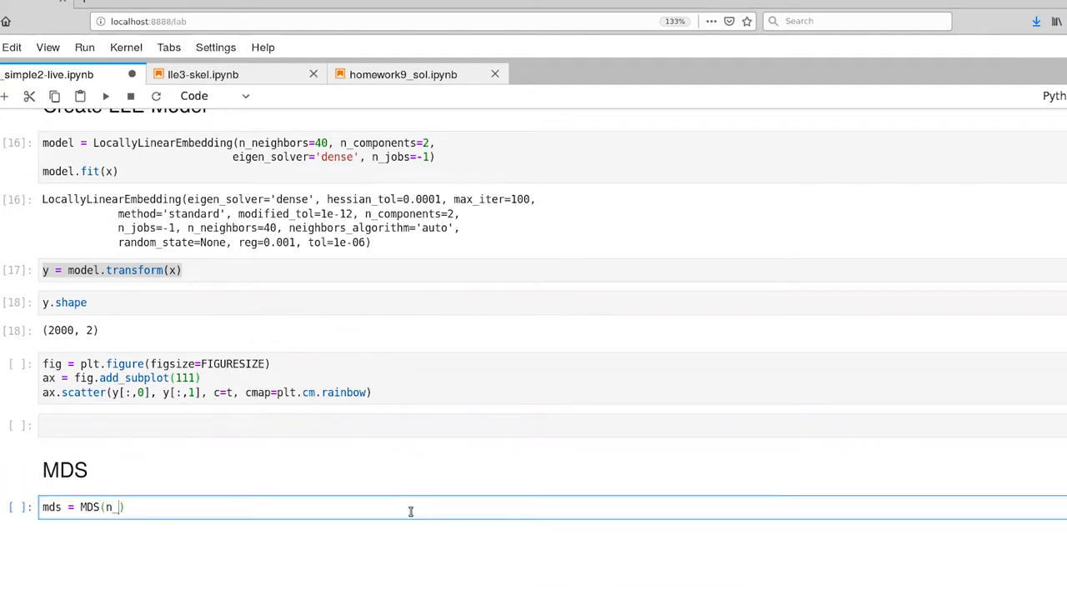
type("components_")
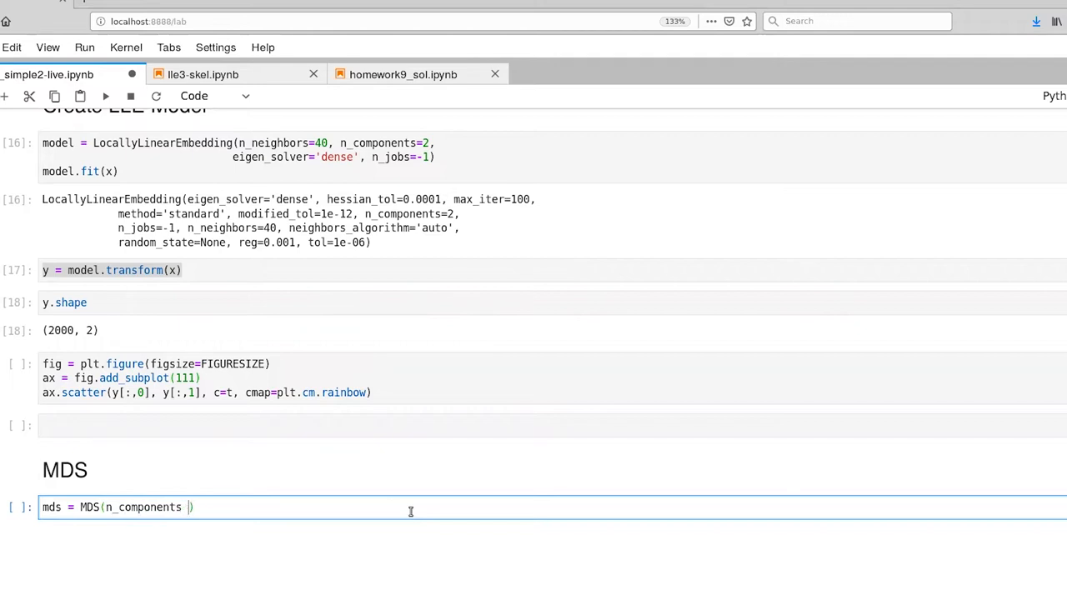
type("=2,")
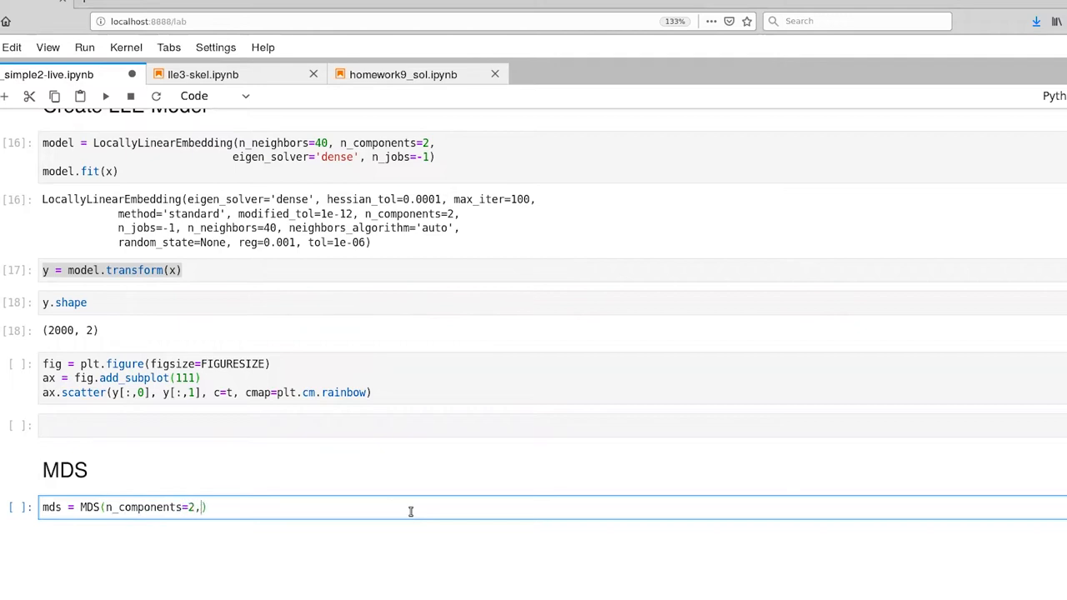
type("\" \"")
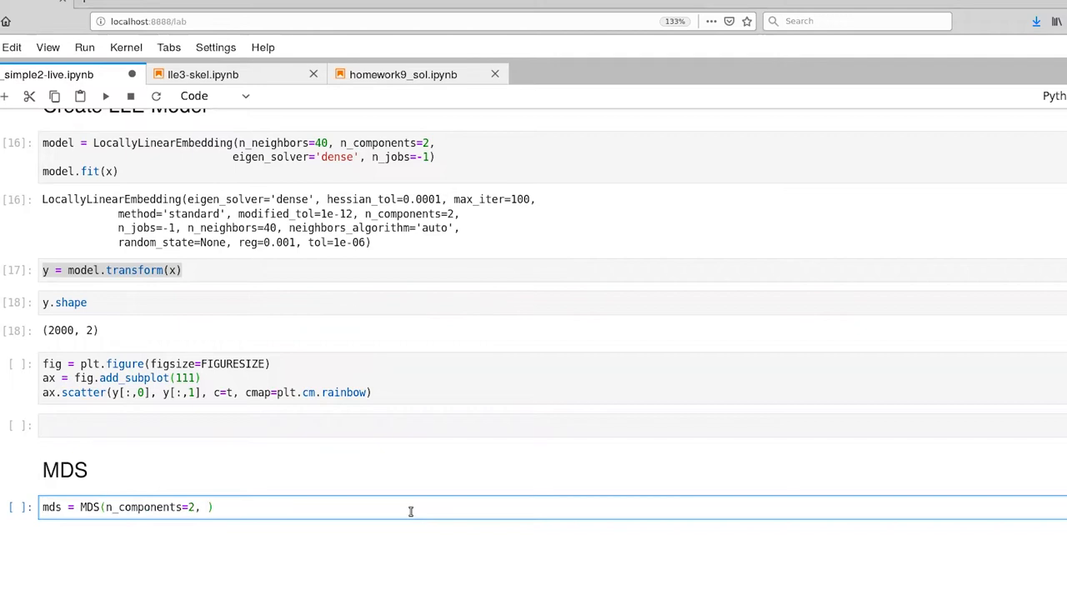
type("n_jobs=-1")
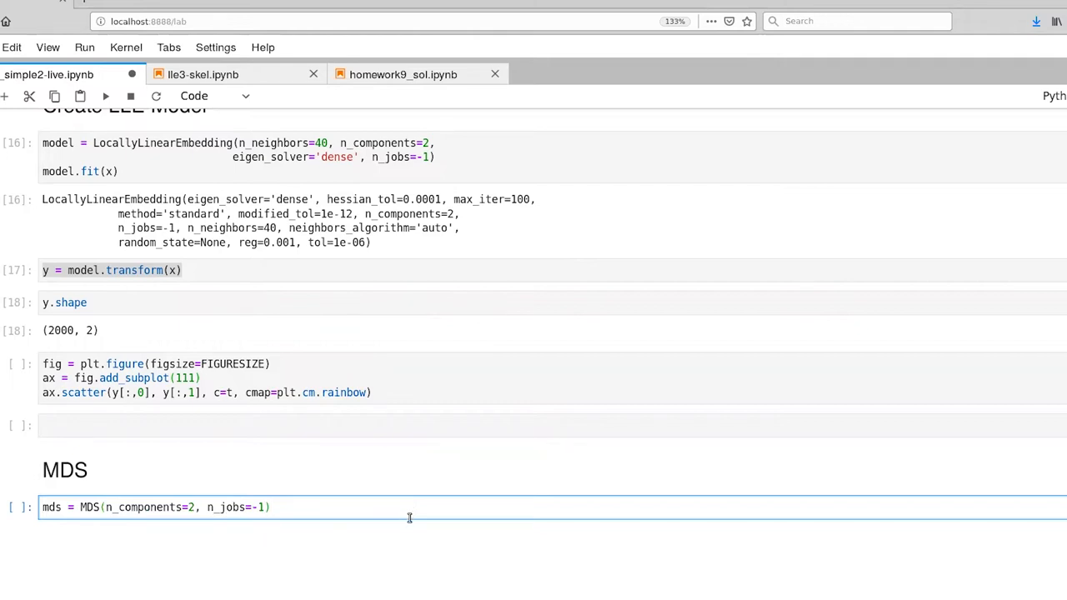
mouse_move(415, 508)
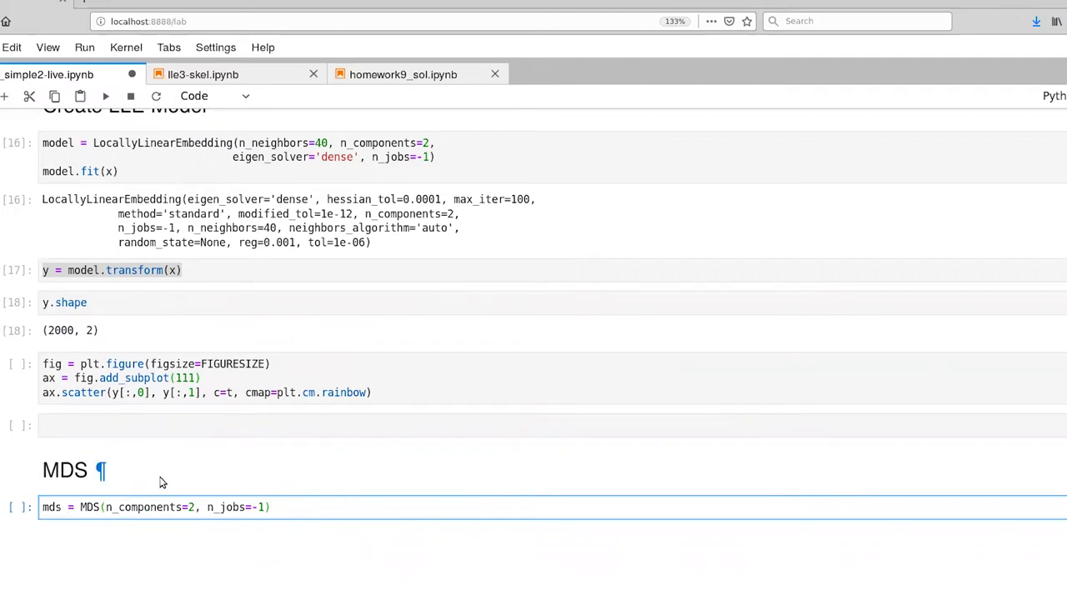
key("enter")
type("y2  = mds.")
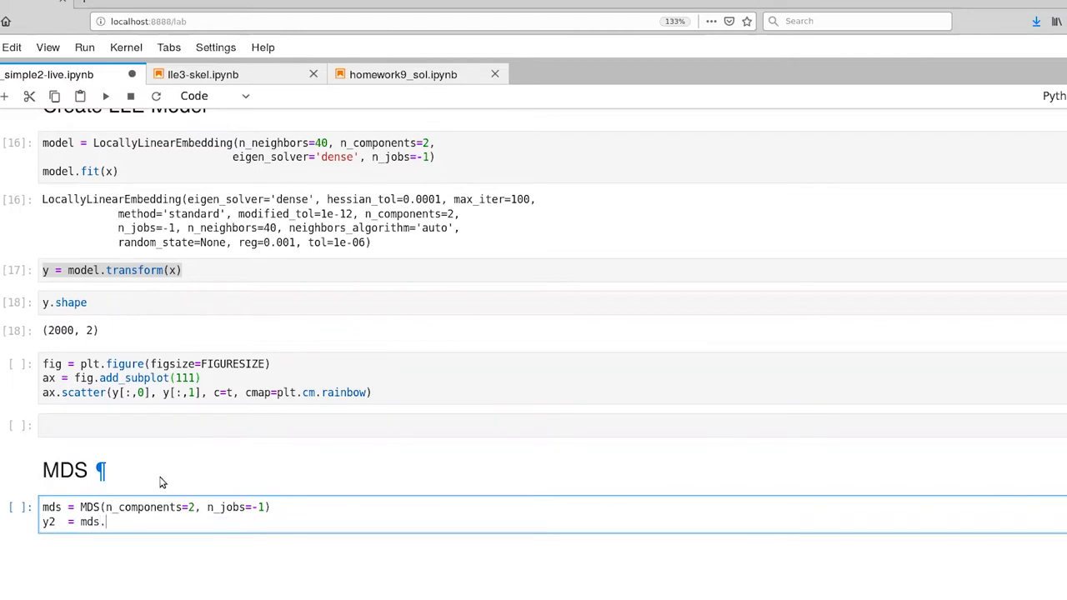
type("fit_transf")
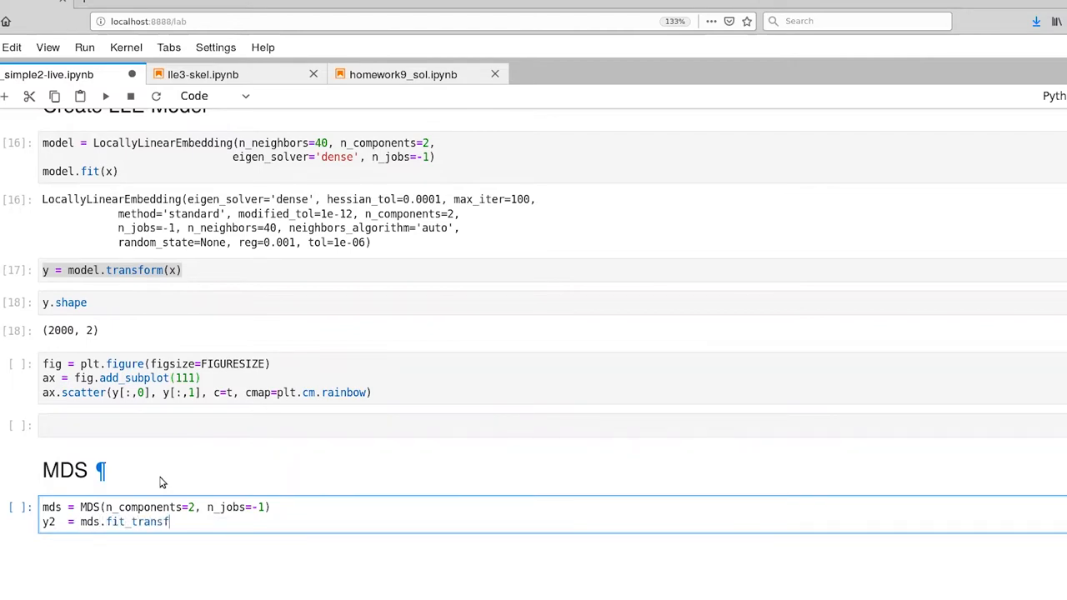
type("orm(x)")
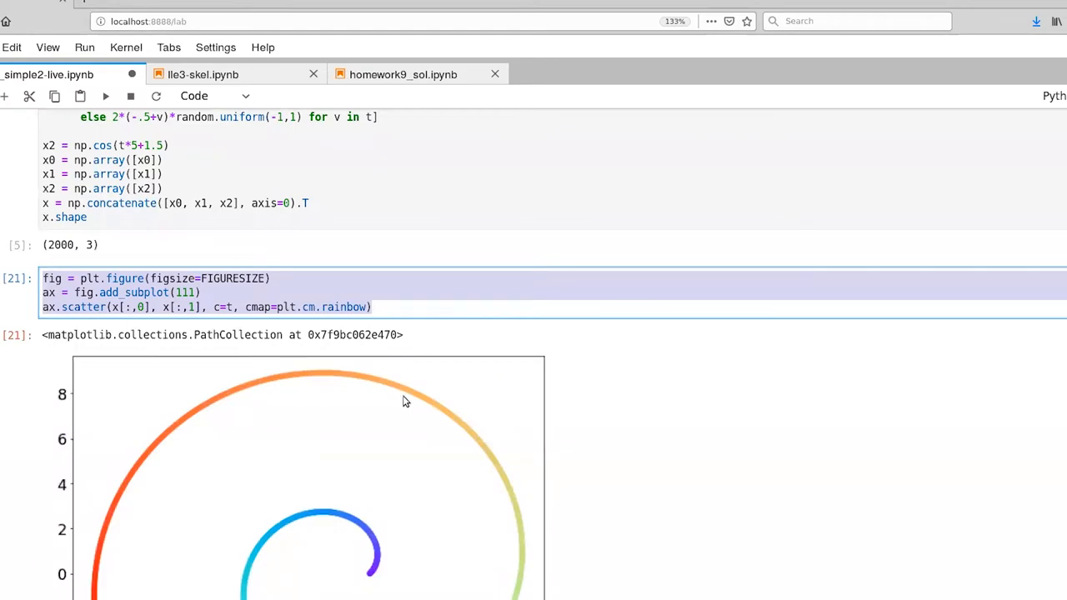
Scroll down to the new cell that scatters y2's two columns in rainbow colours.
scroll("down", 3)
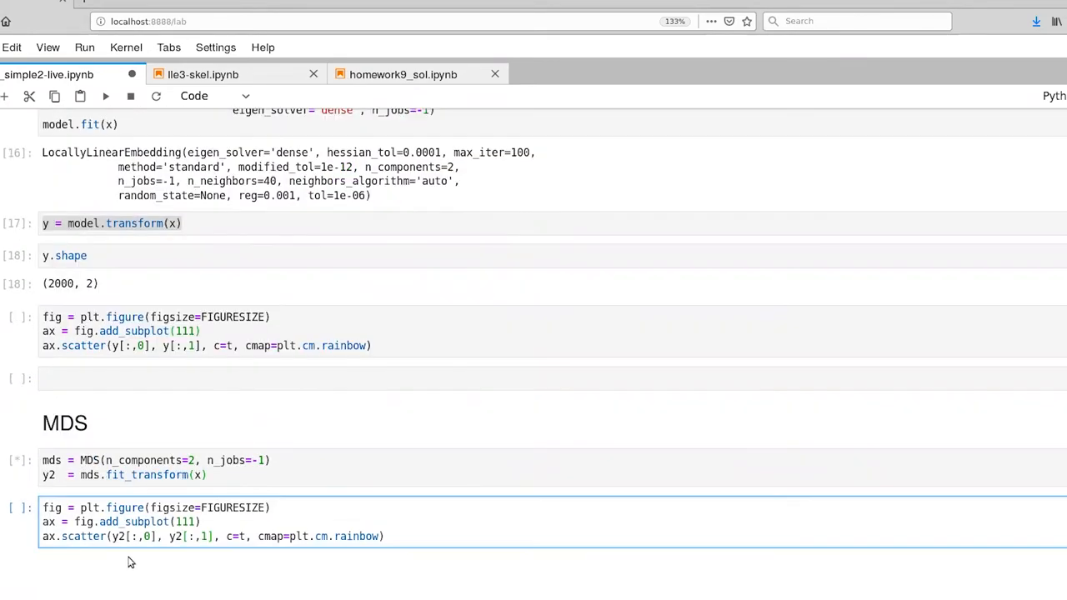
mouse_move(100, 541)
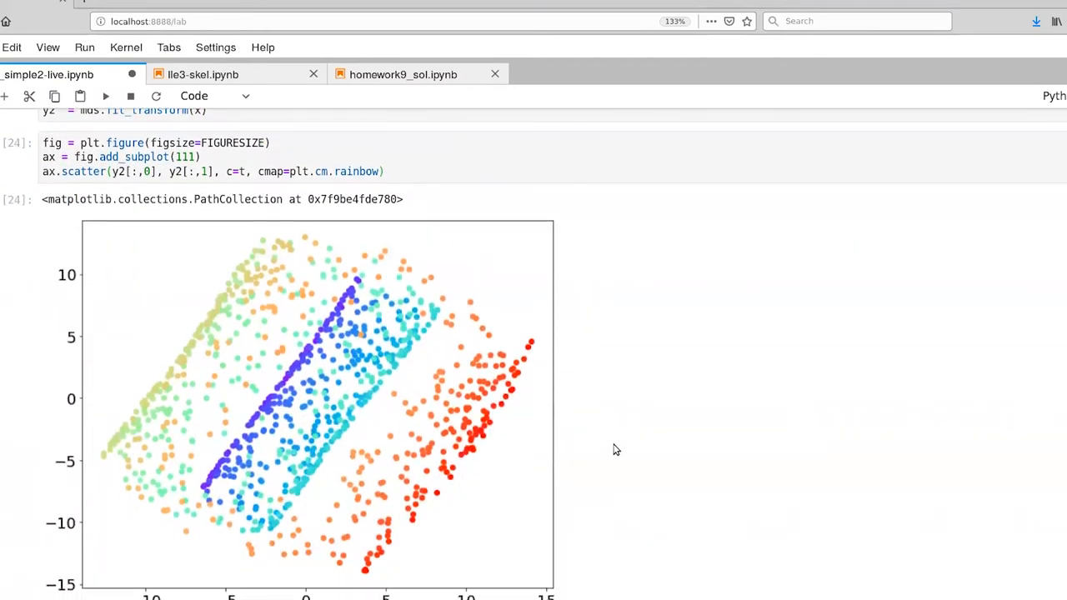
mouse_move(664, 386)
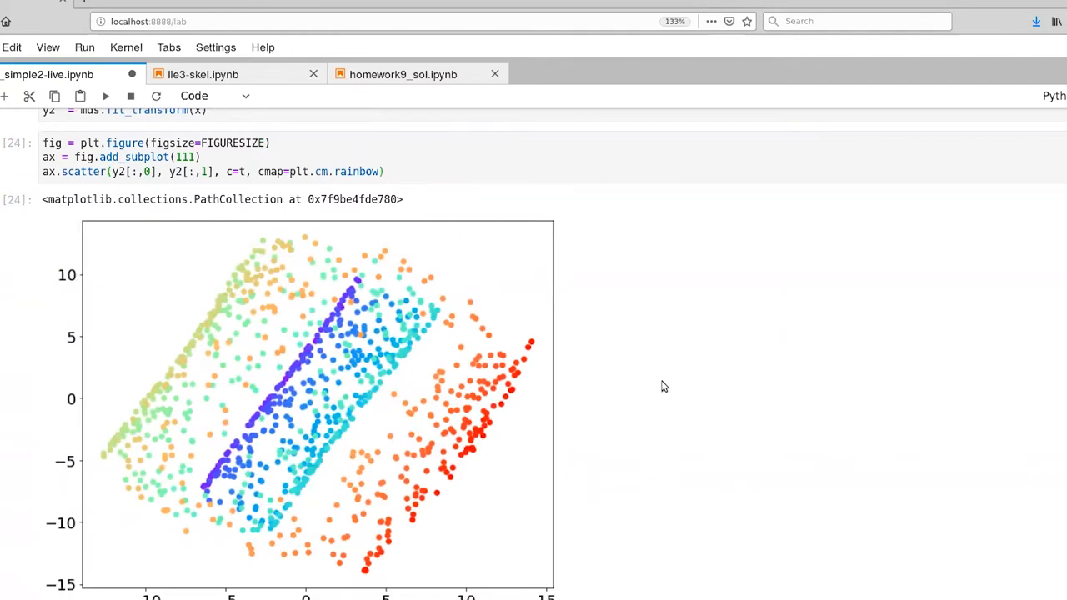
mouse_move(676, 339)
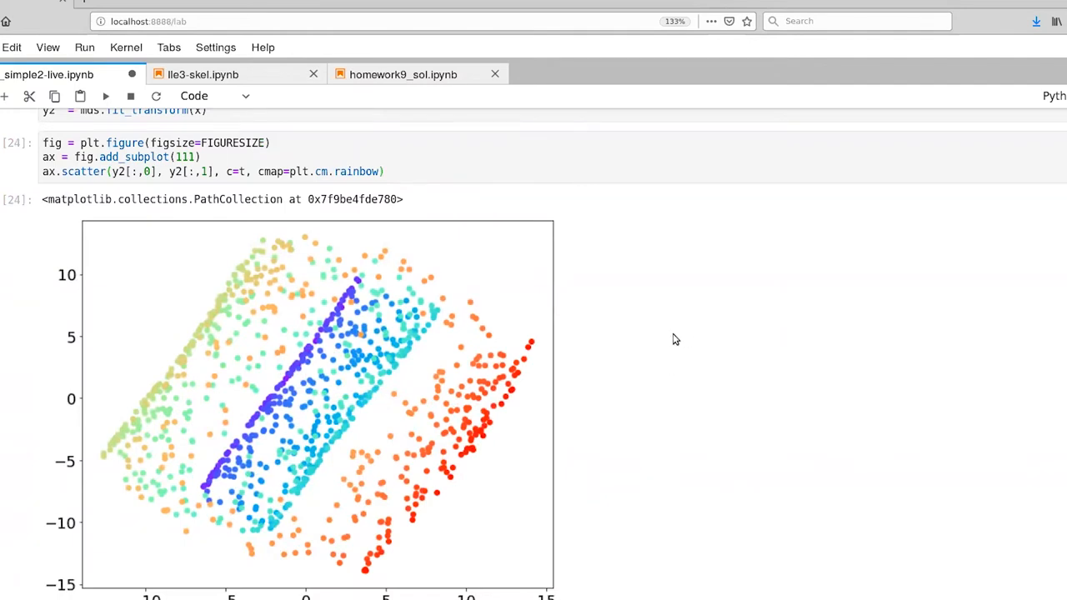
scroll("down", 3)
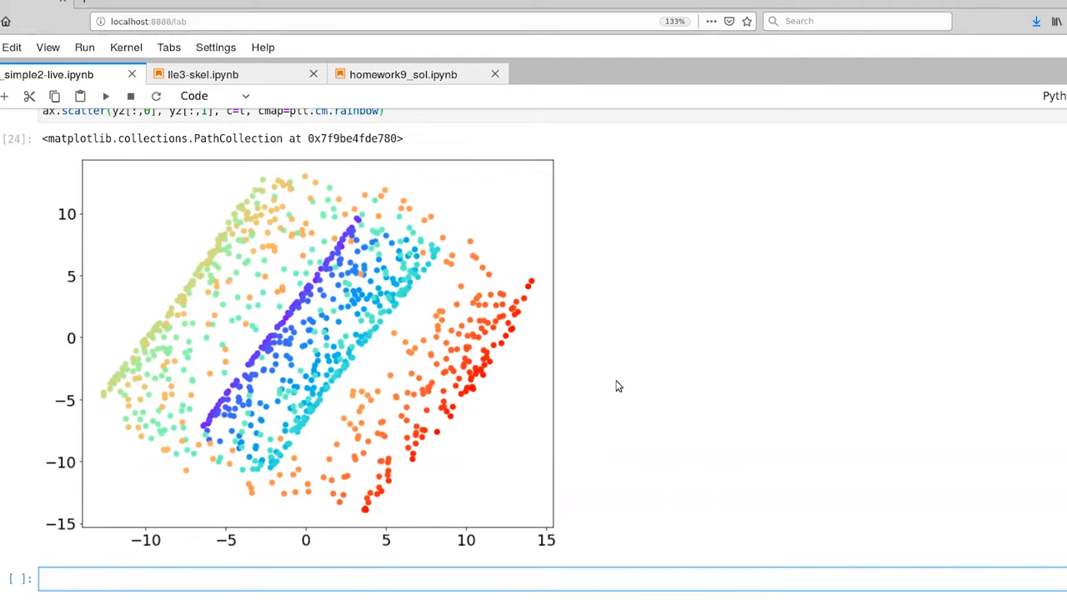
mouse_move(470, 467)
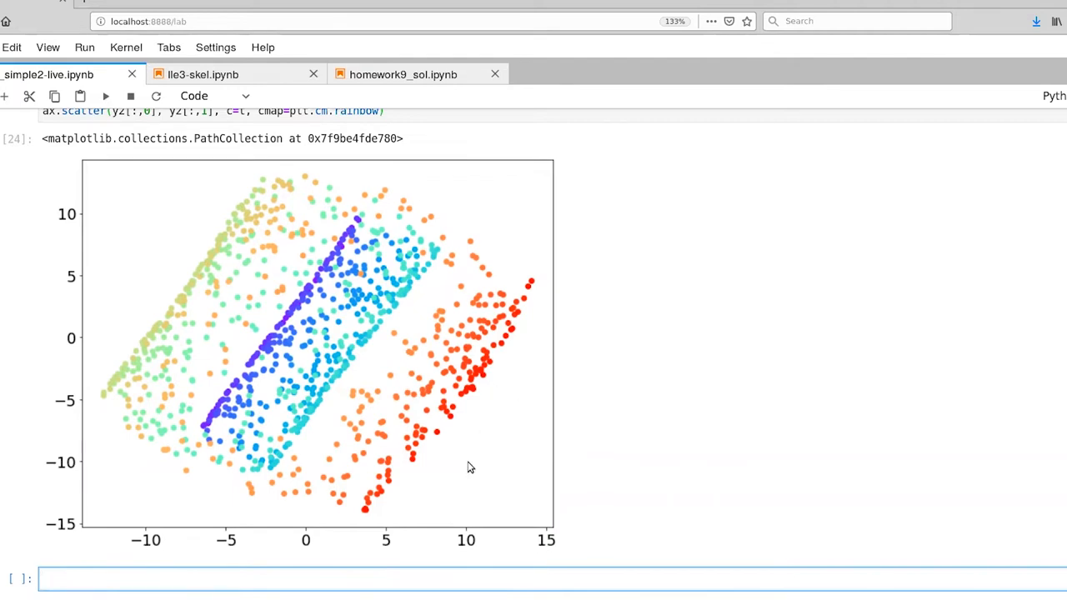
mouse_move(379, 326)
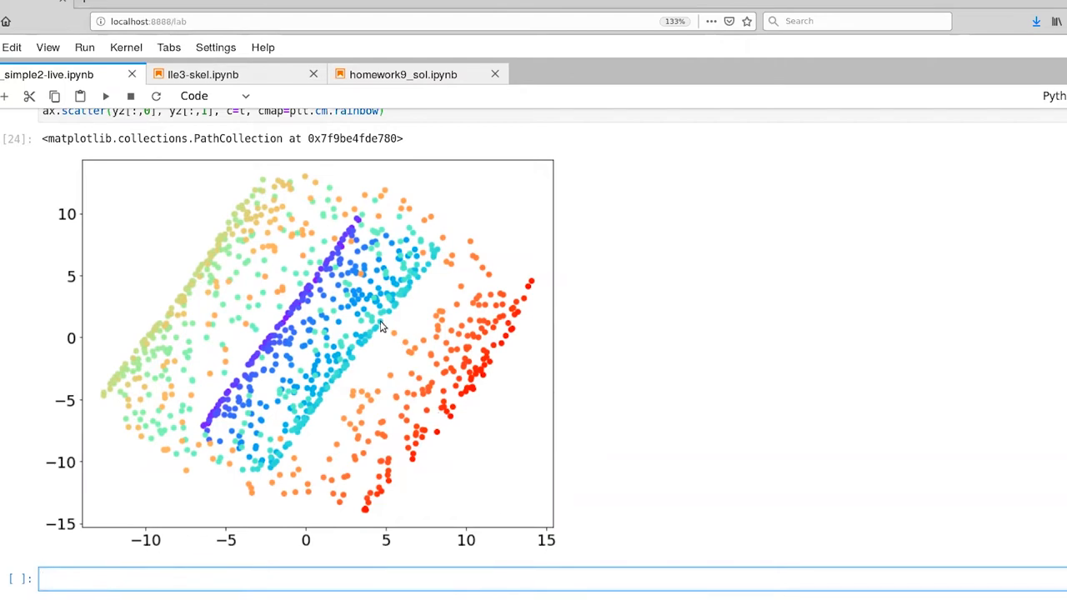
mouse_move(304, 385)
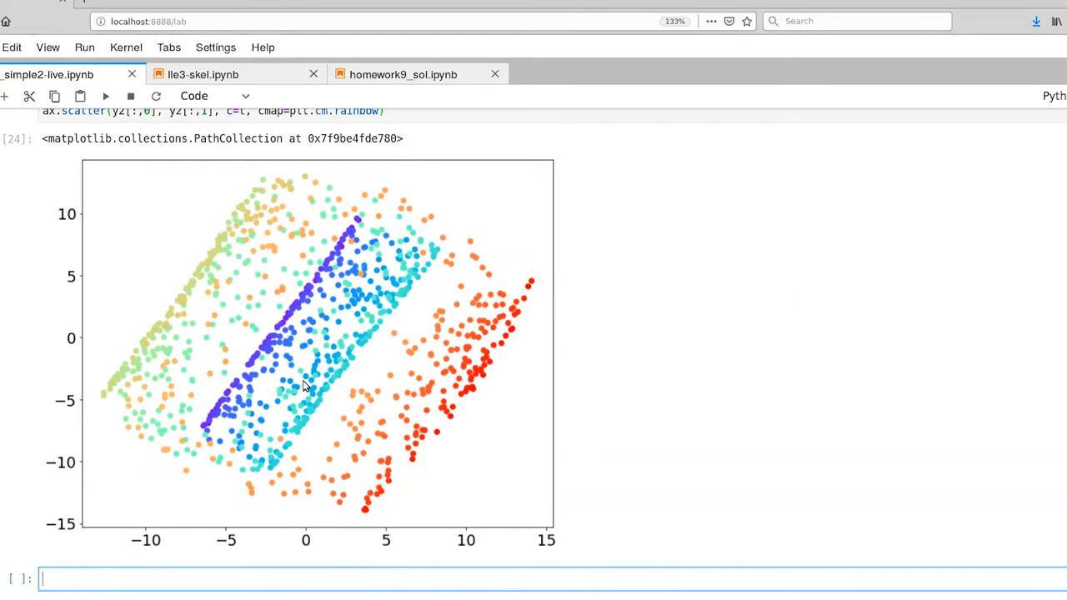
mouse_move(229, 368)
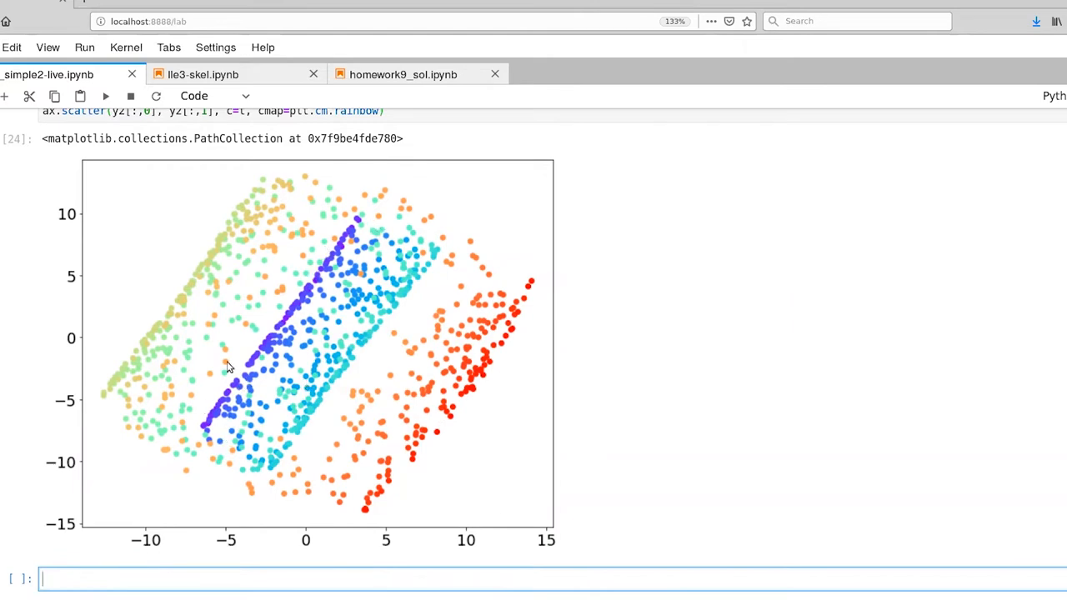
mouse_move(296, 313)
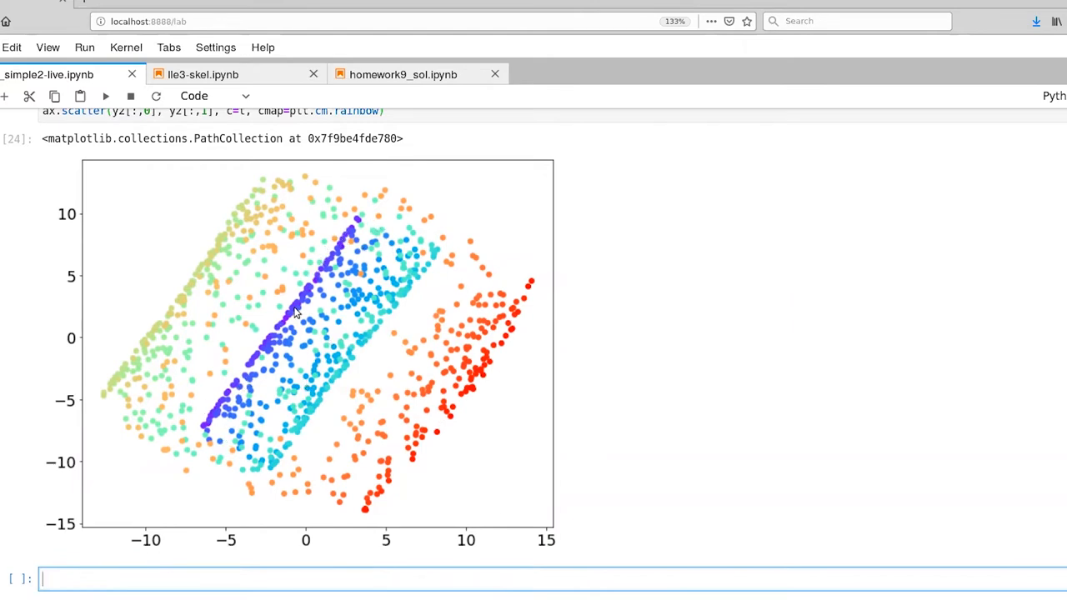
mouse_move(269, 403)
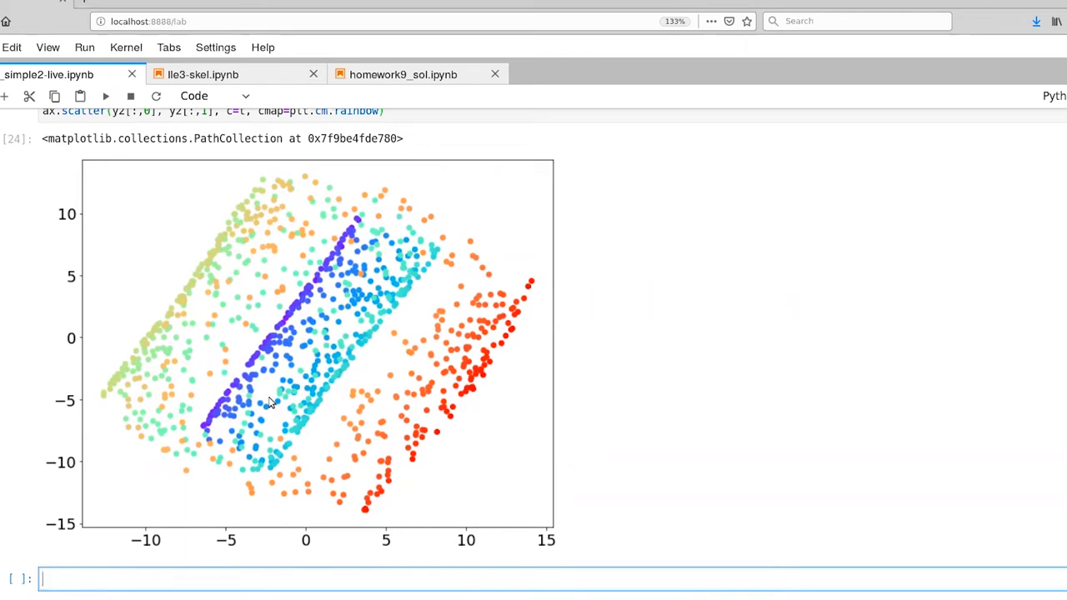
mouse_move(496, 291)
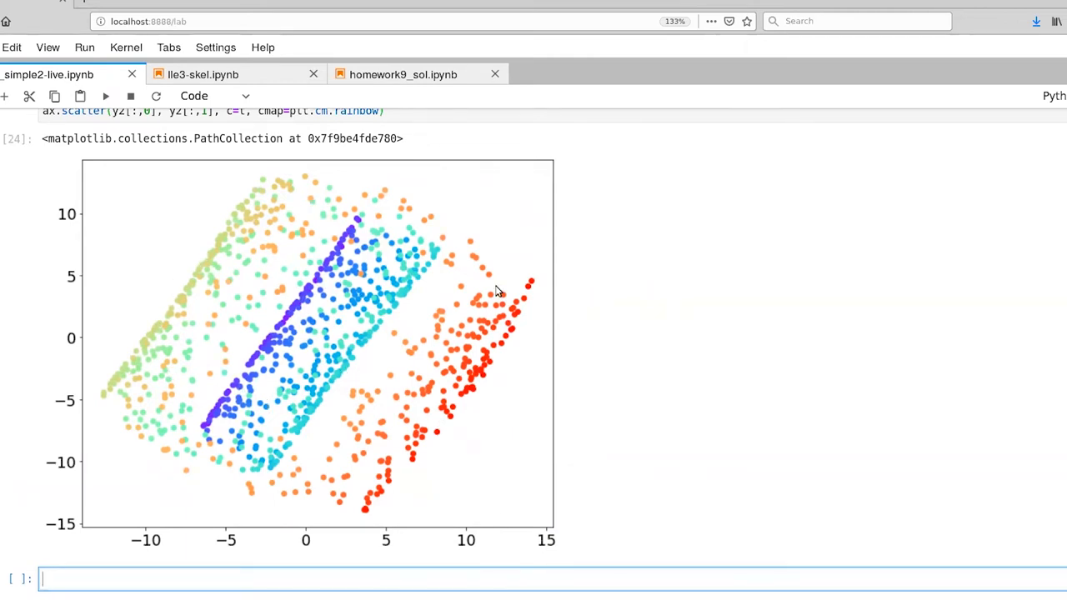
mouse_move(423, 401)
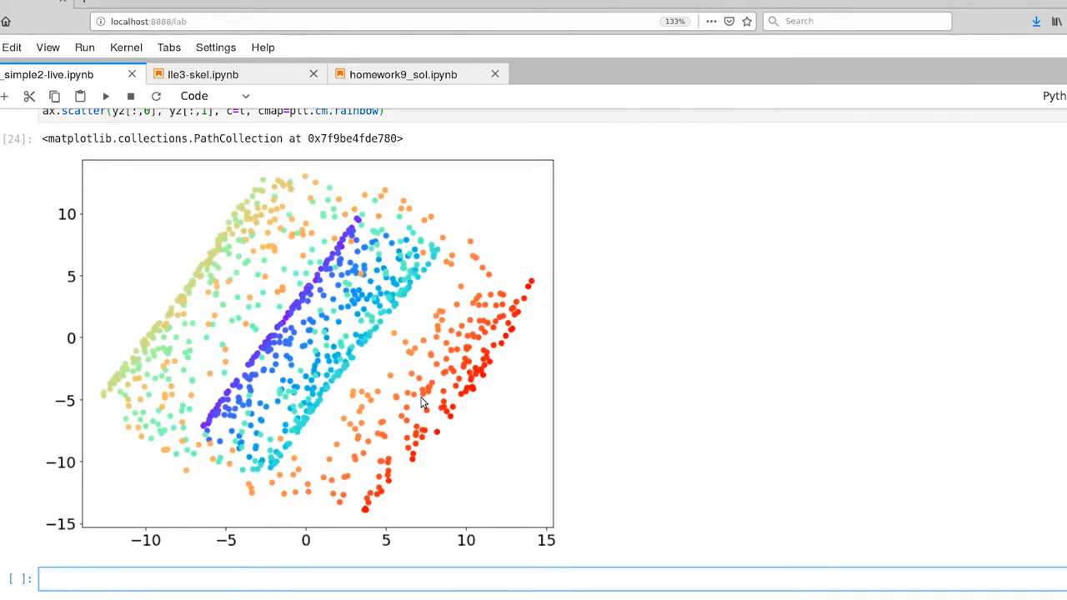
mouse_move(440, 292)
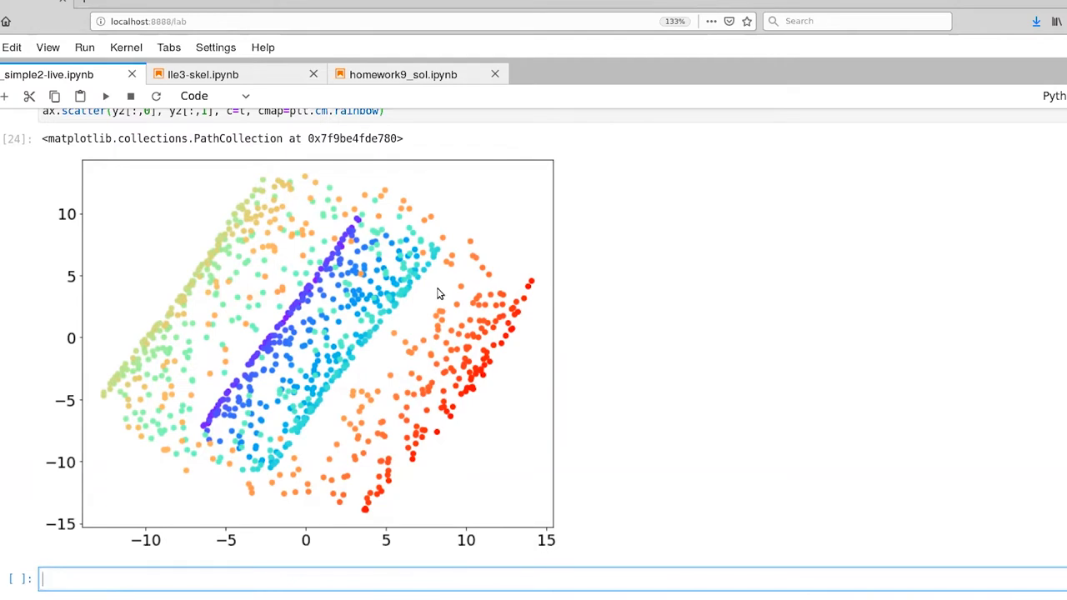
mouse_move(442, 286)
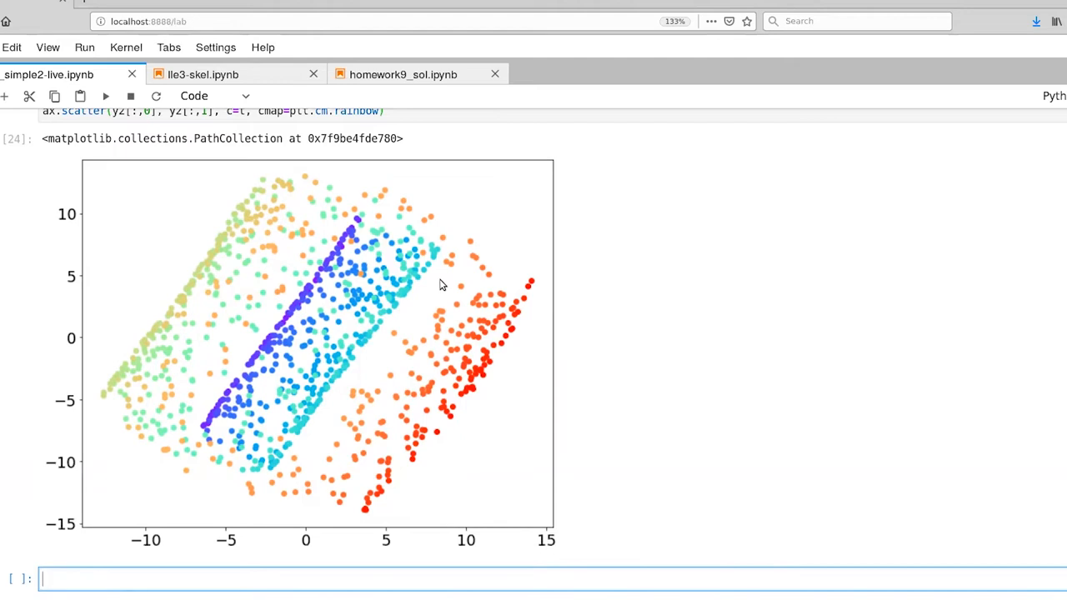
mouse_move(431, 259)
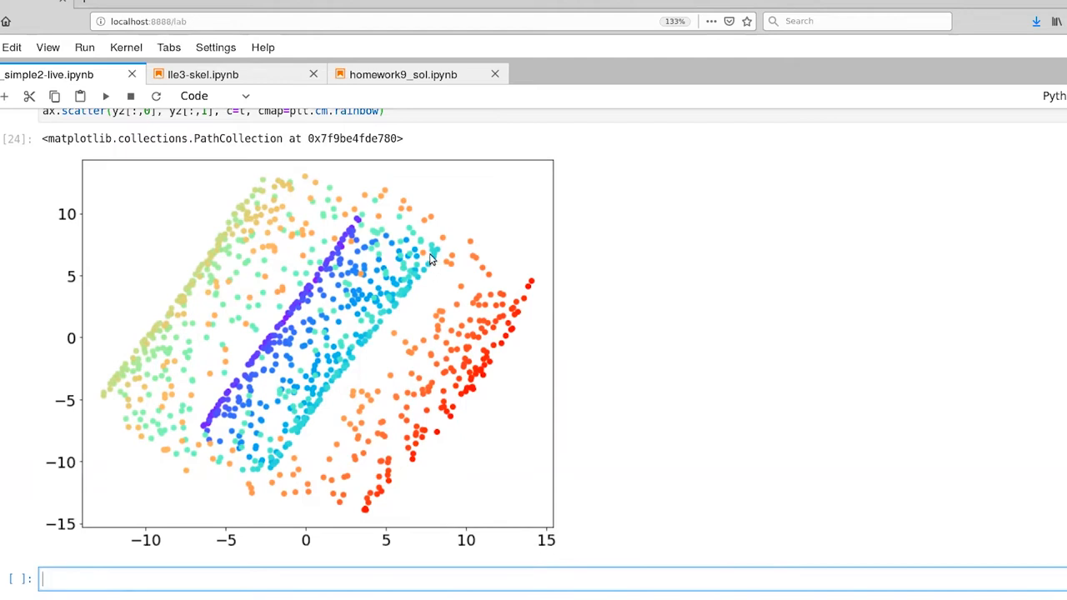
mouse_move(427, 270)
type("x.shape")
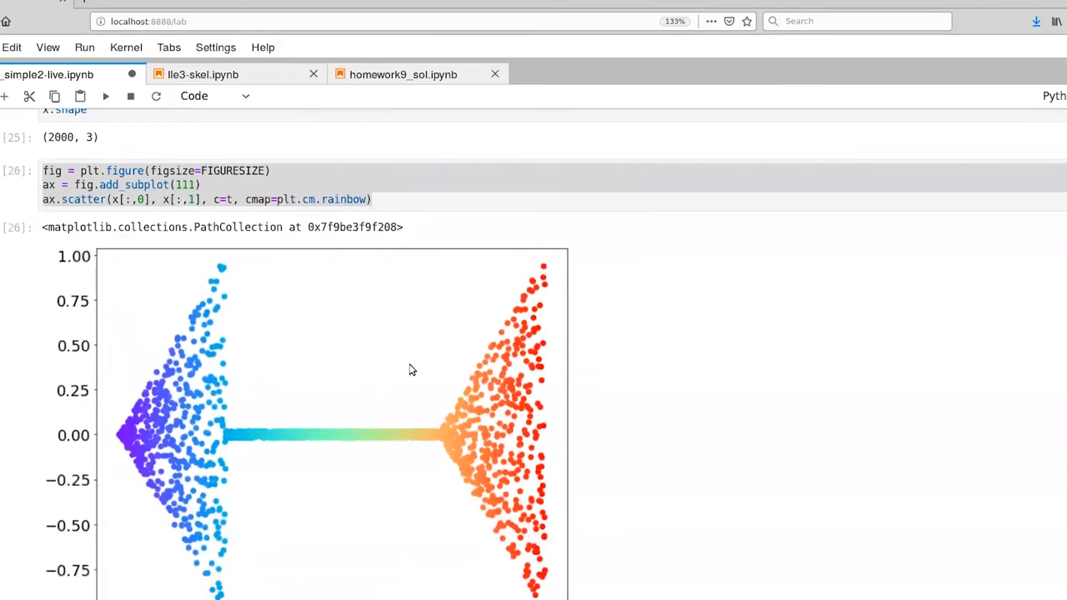
Scroll through the arrow dataset cells, their 2D and 3D plots, and the MDS cell.
scroll("down", 3)
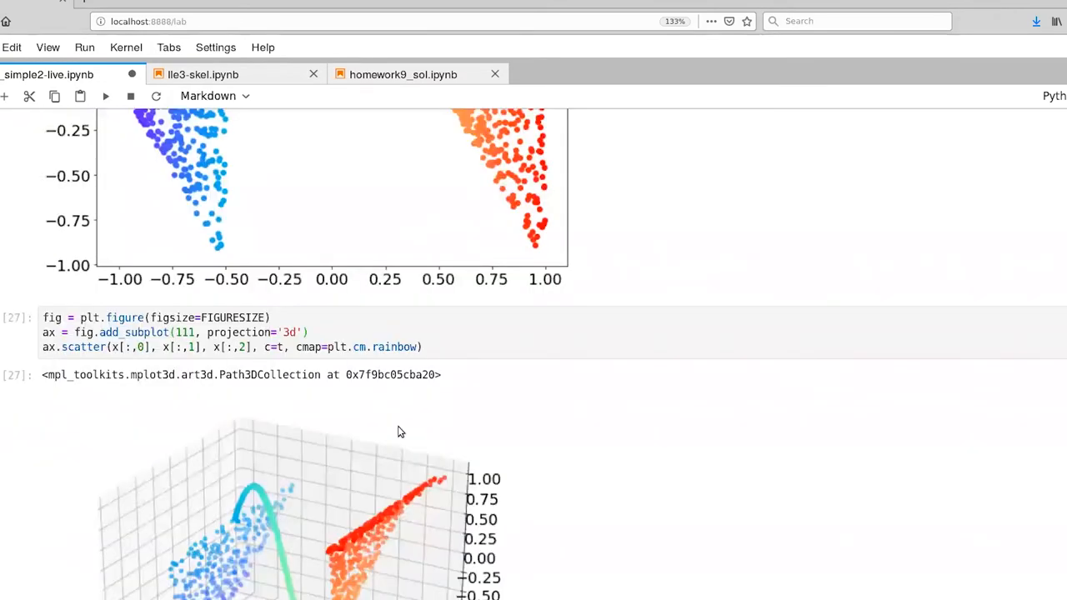
scroll("down", 3)
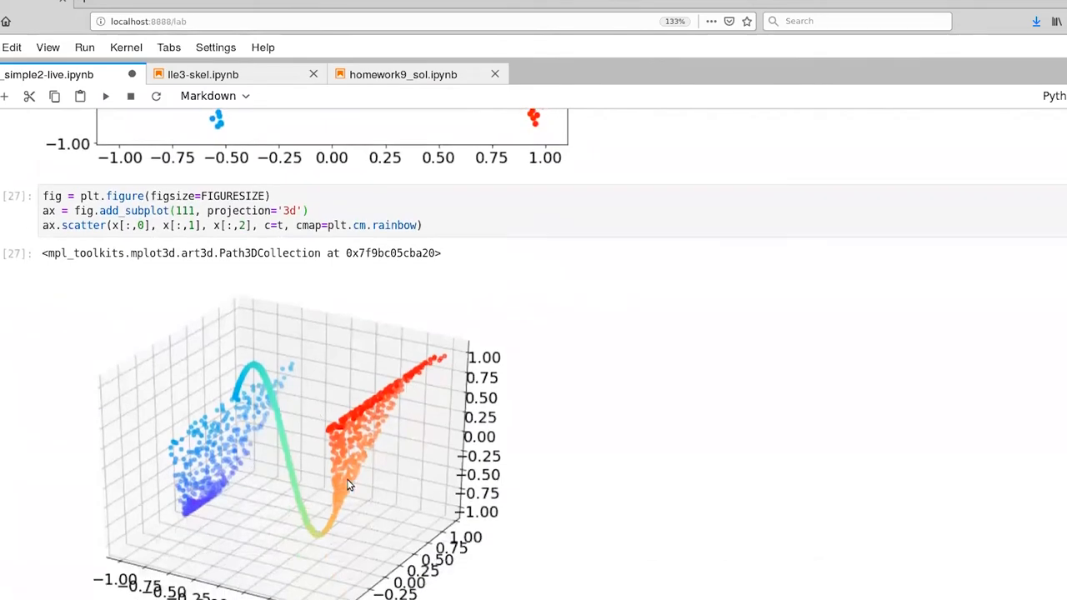
scroll("down", 3)
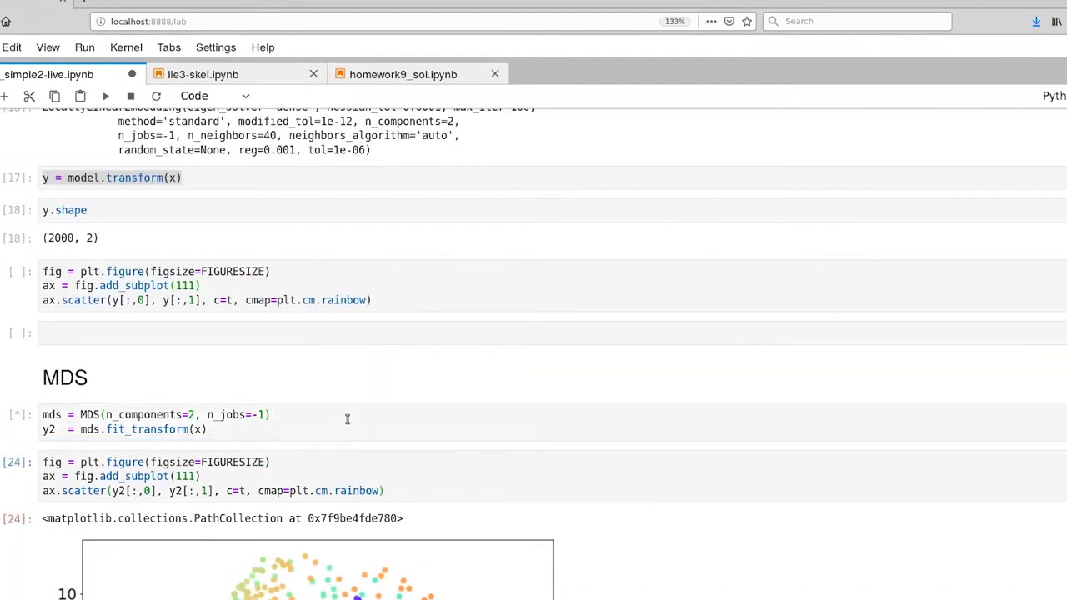
scroll("down", 3)
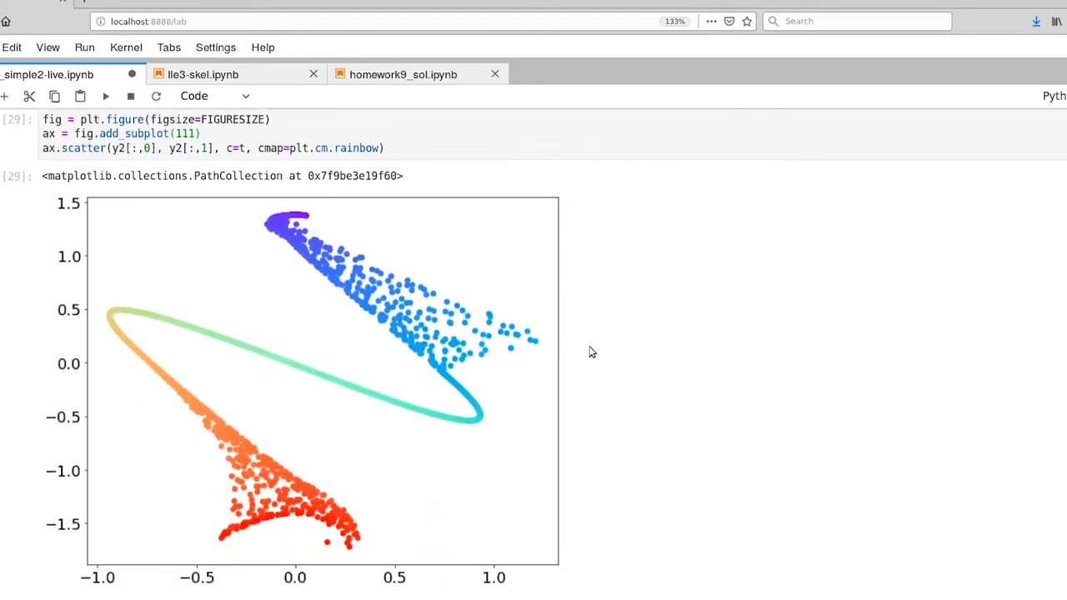
Scroll to the arrow MDS scatter, a rainbow loop joining purple and red clusters.
scroll("down", 3)
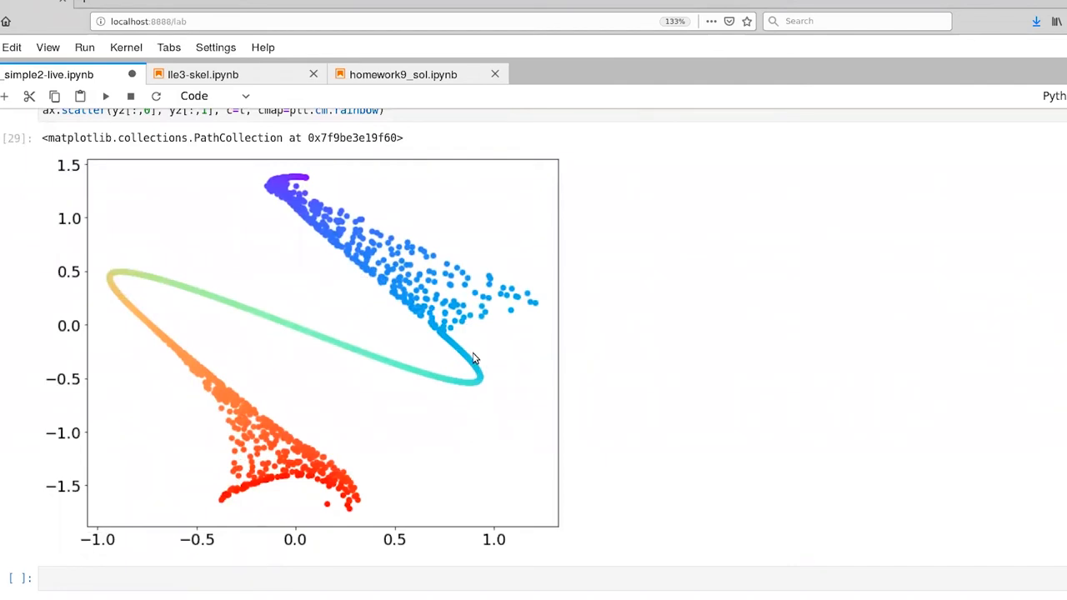
mouse_move(100, 286)
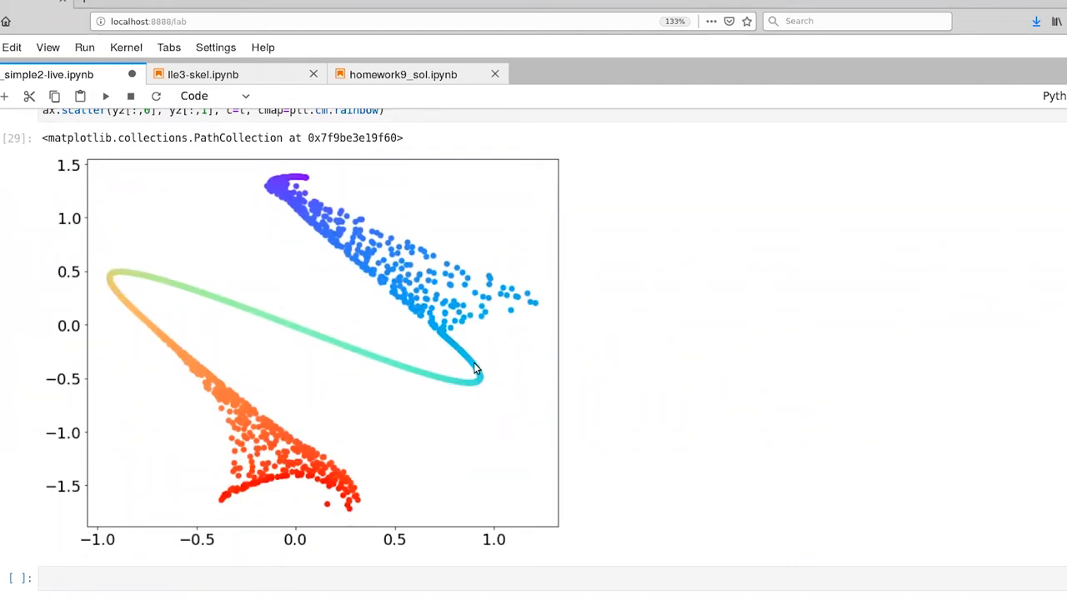
mouse_move(481, 372)
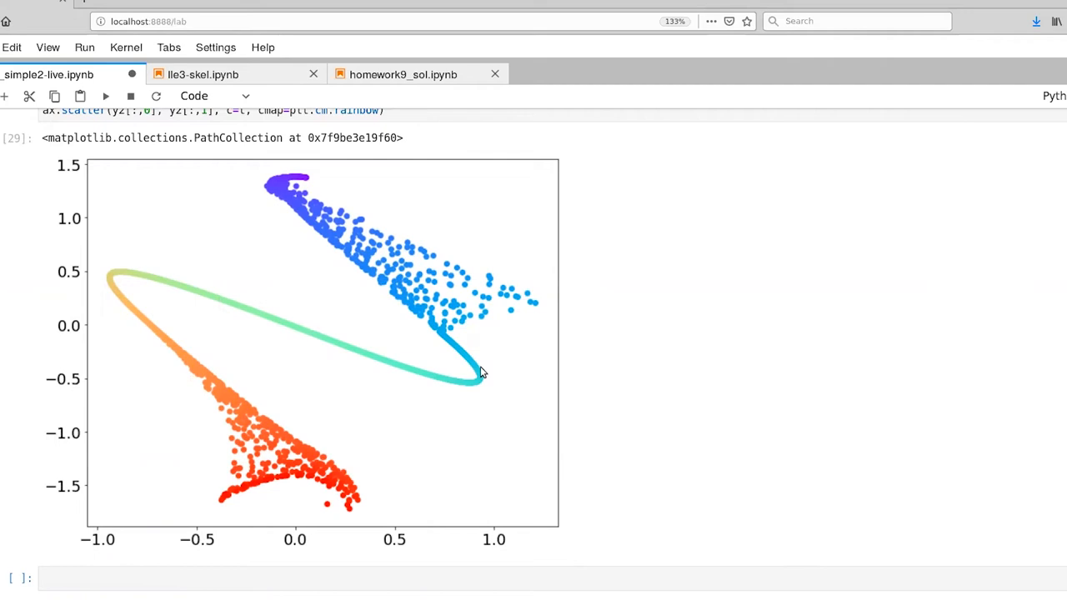
mouse_move(466, 358)
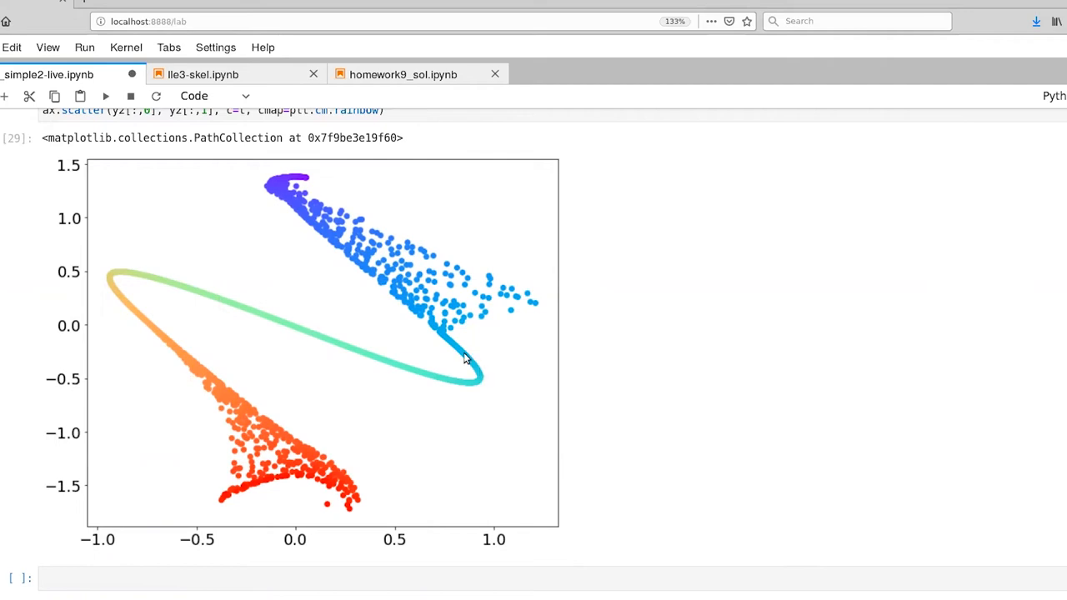
mouse_move(443, 379)
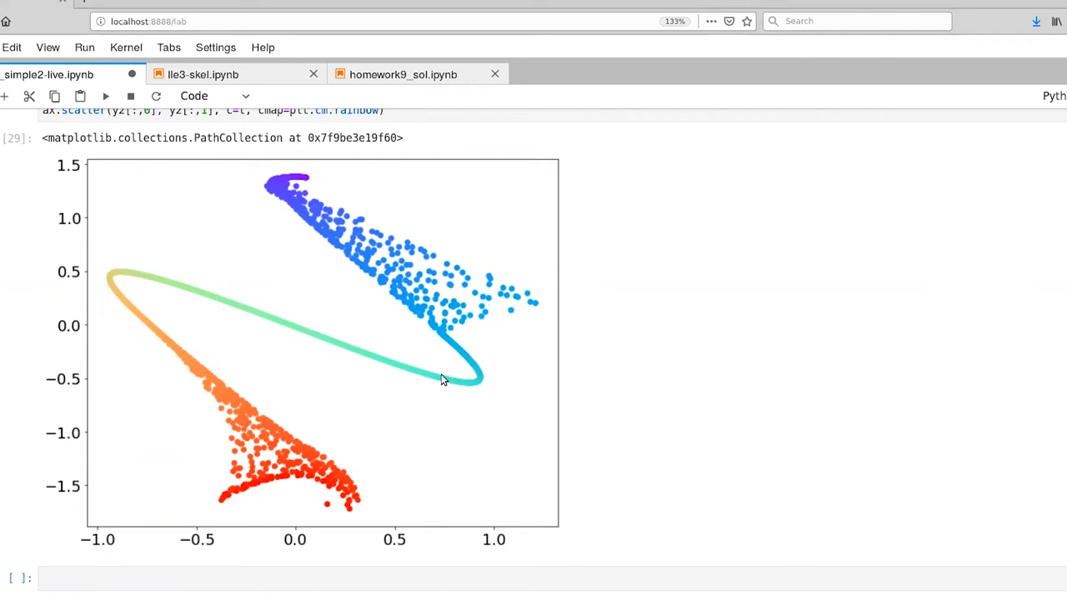
mouse_move(150, 333)
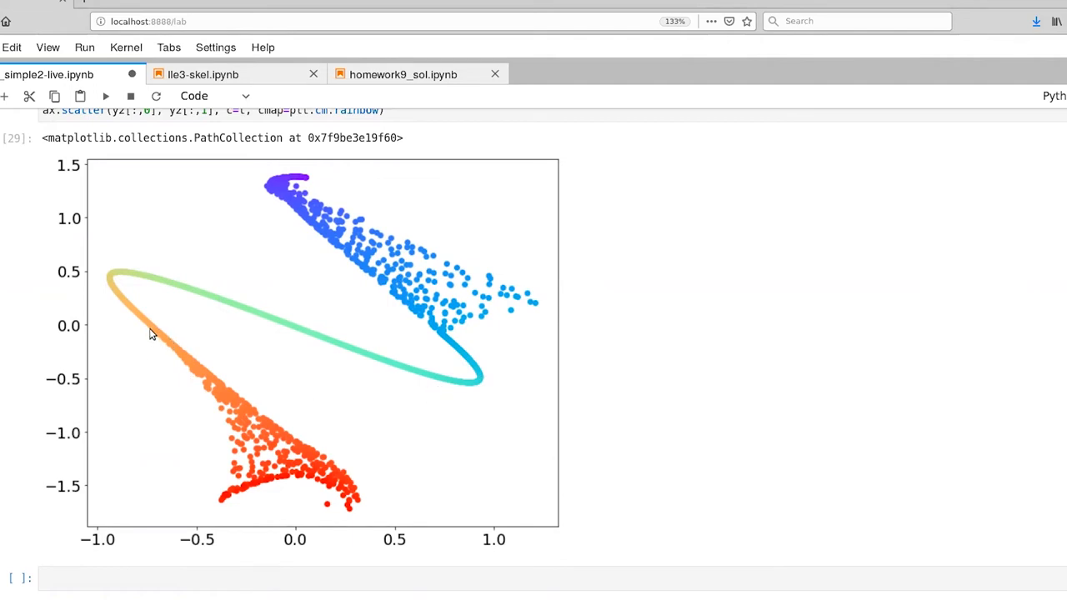
mouse_move(198, 377)
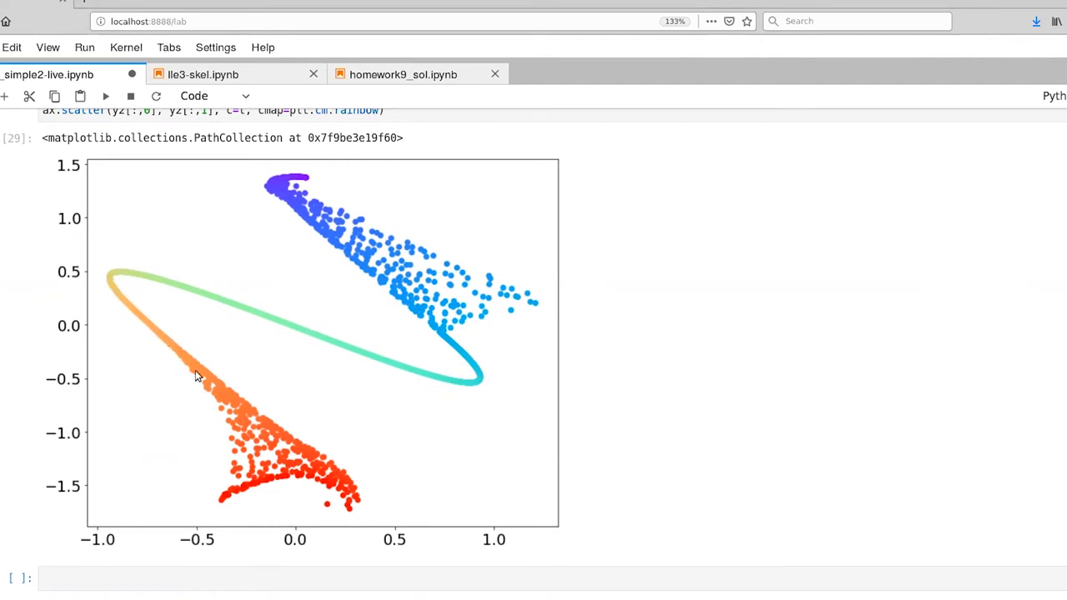
mouse_move(449, 420)
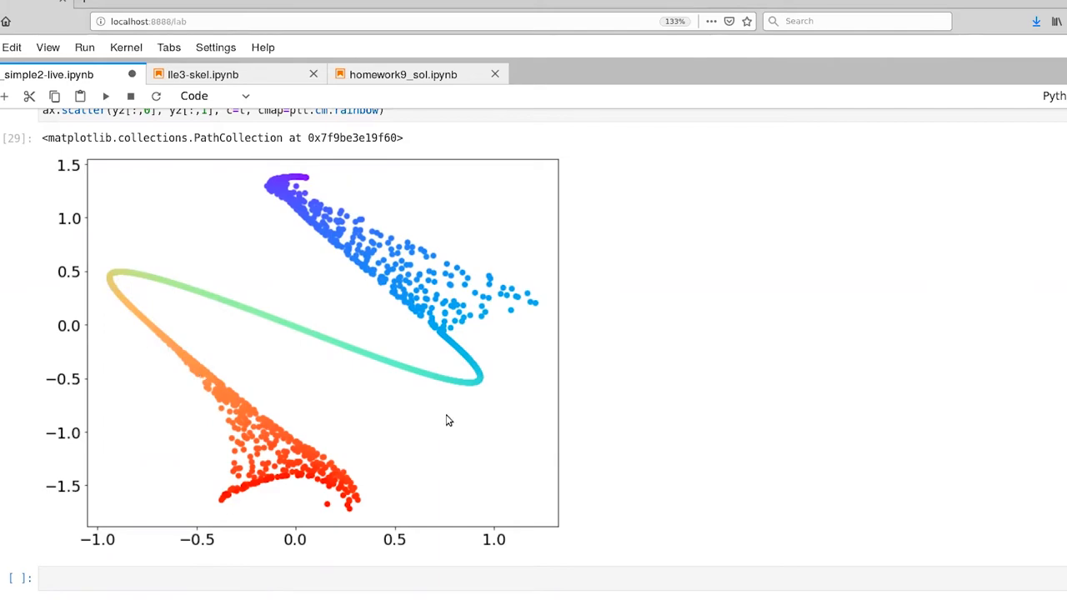
Scroll to cell 26's original arrow scatter: two fan-shaped clusters joined by a rainbow bar.
scroll("down", 3)
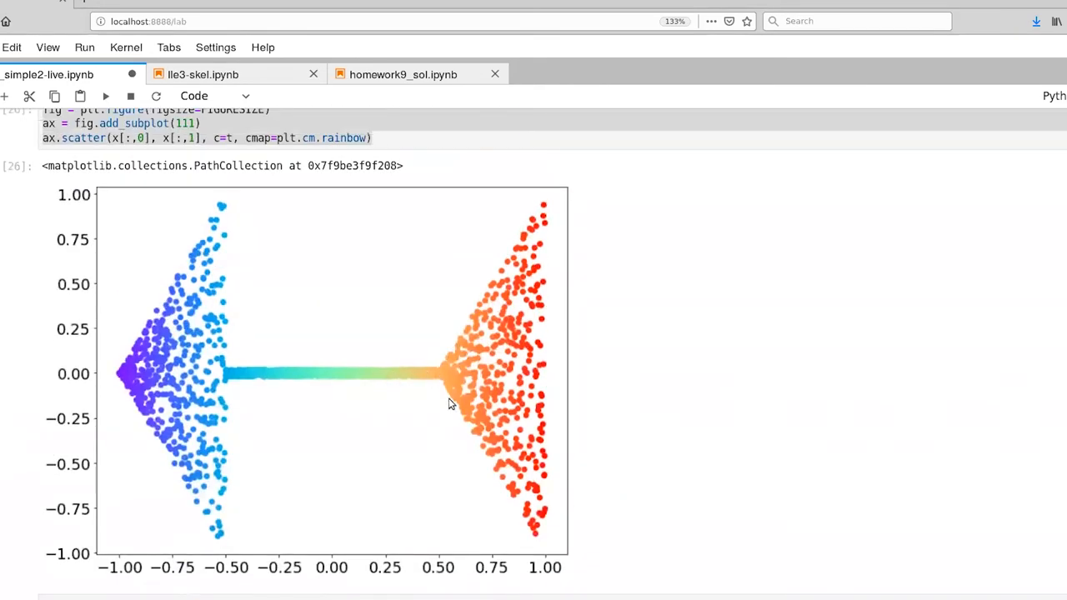
mouse_move(462, 351)
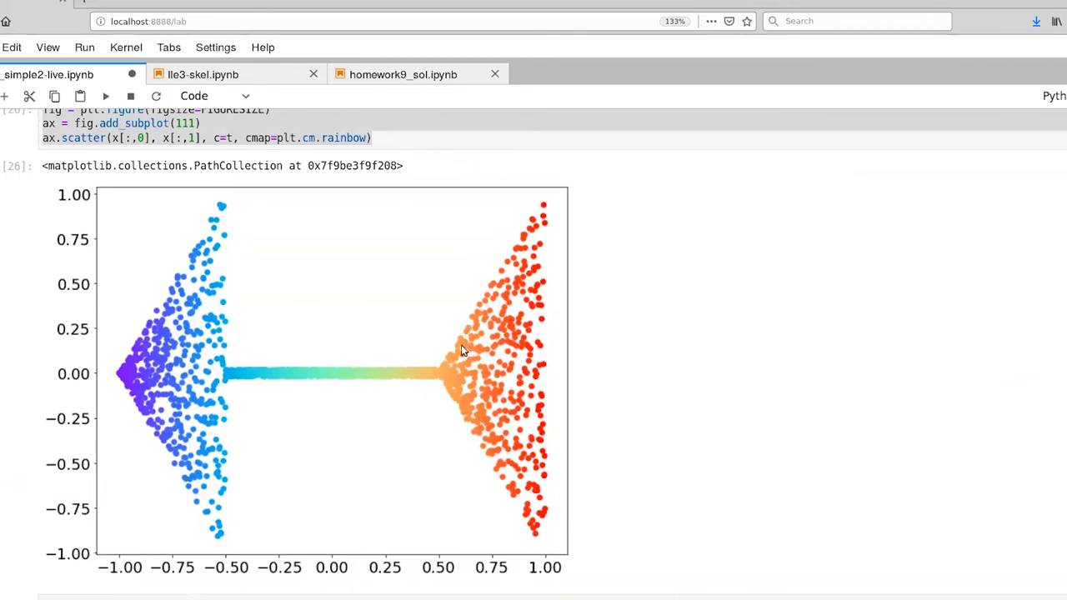
mouse_move(532, 502)
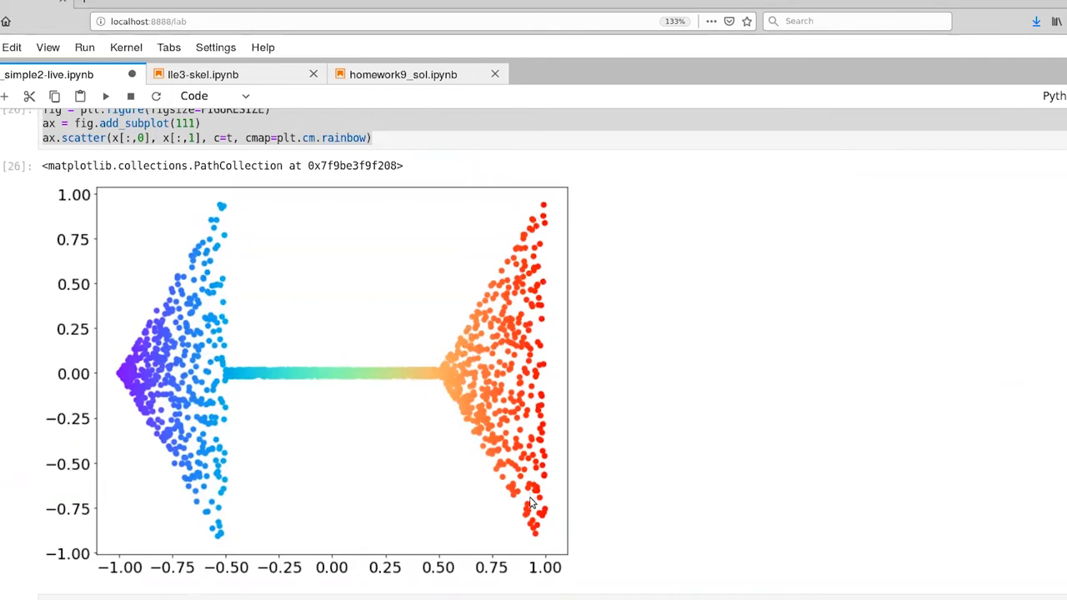
mouse_move(223, 442)
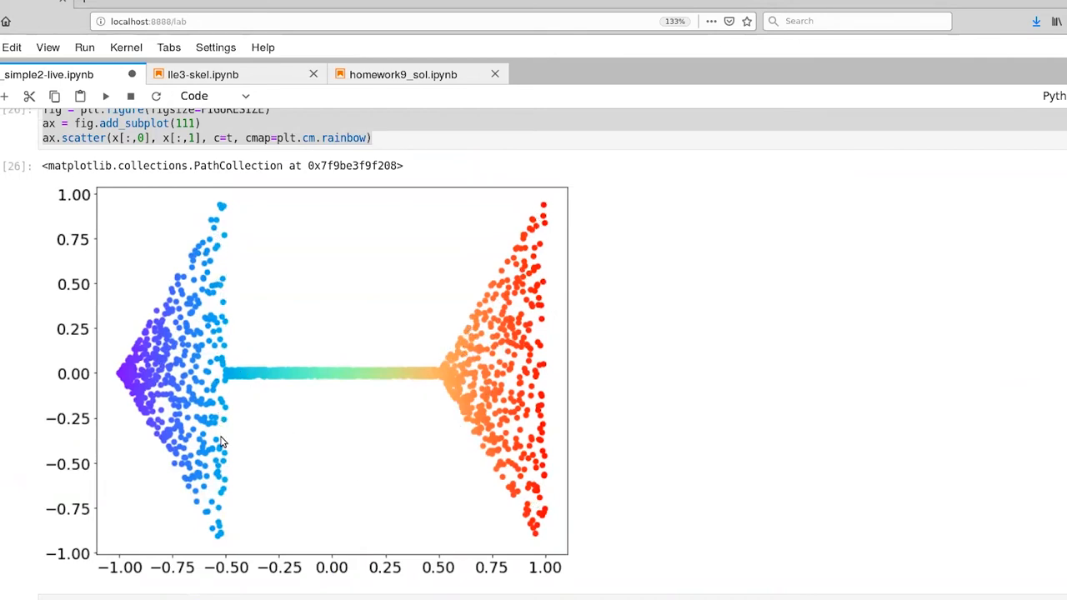
mouse_move(226, 398)
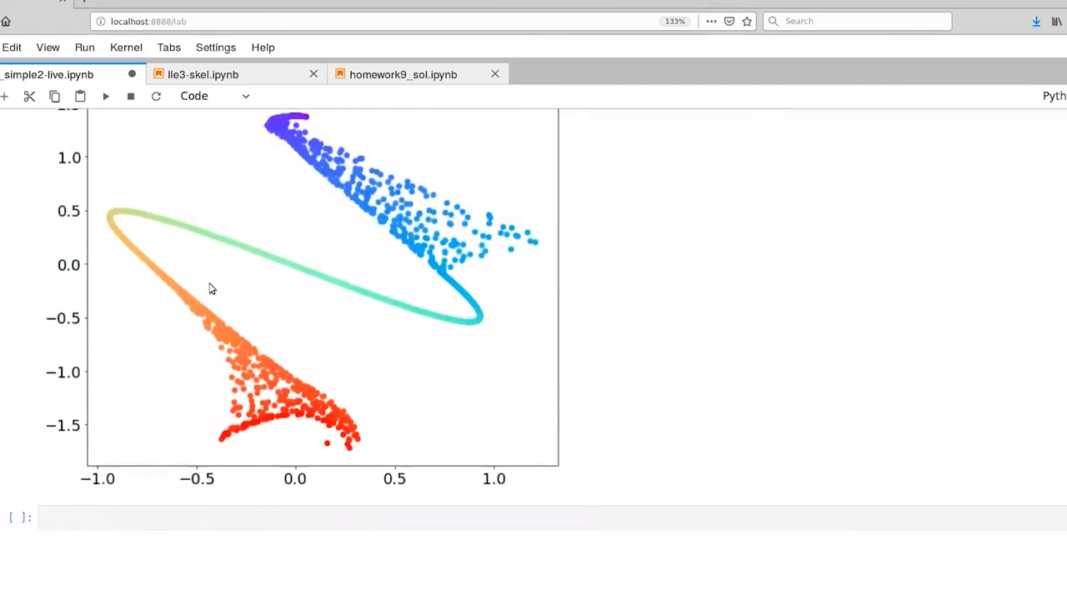
mouse_move(228, 369)
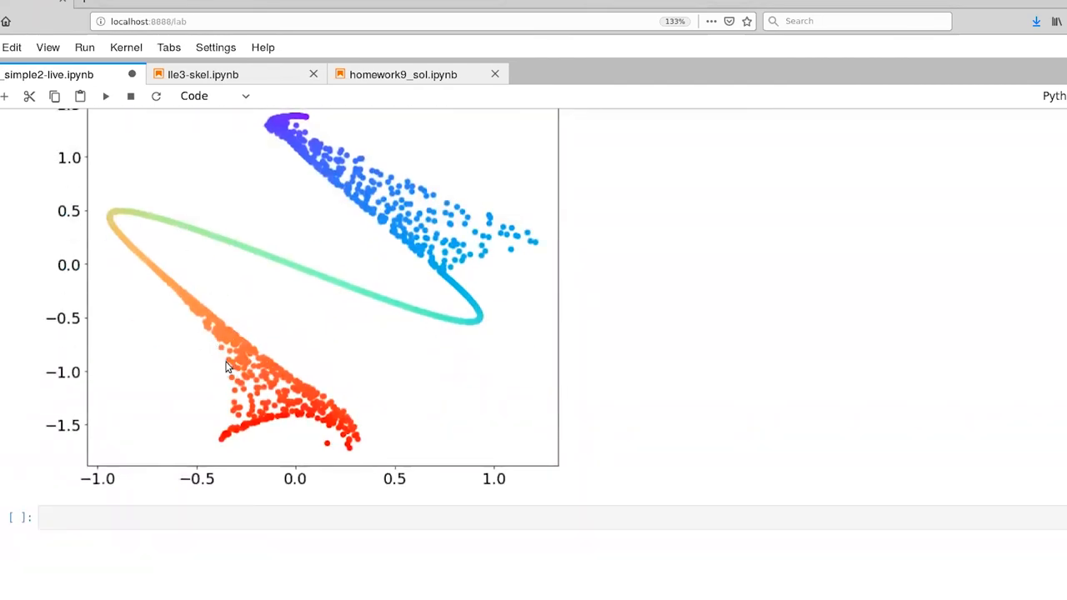
mouse_move(233, 418)
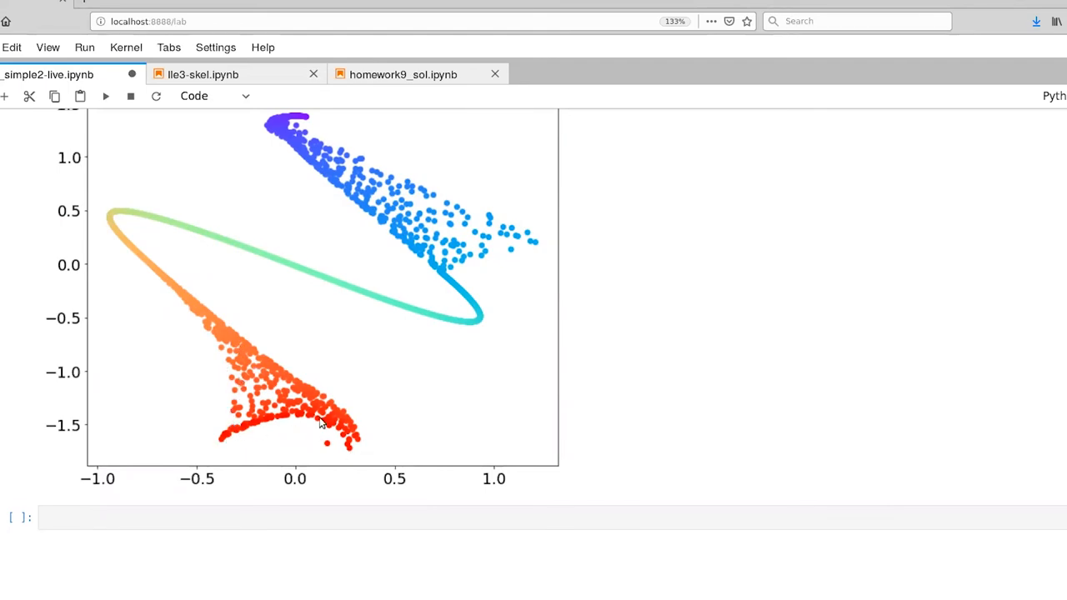
mouse_move(242, 409)
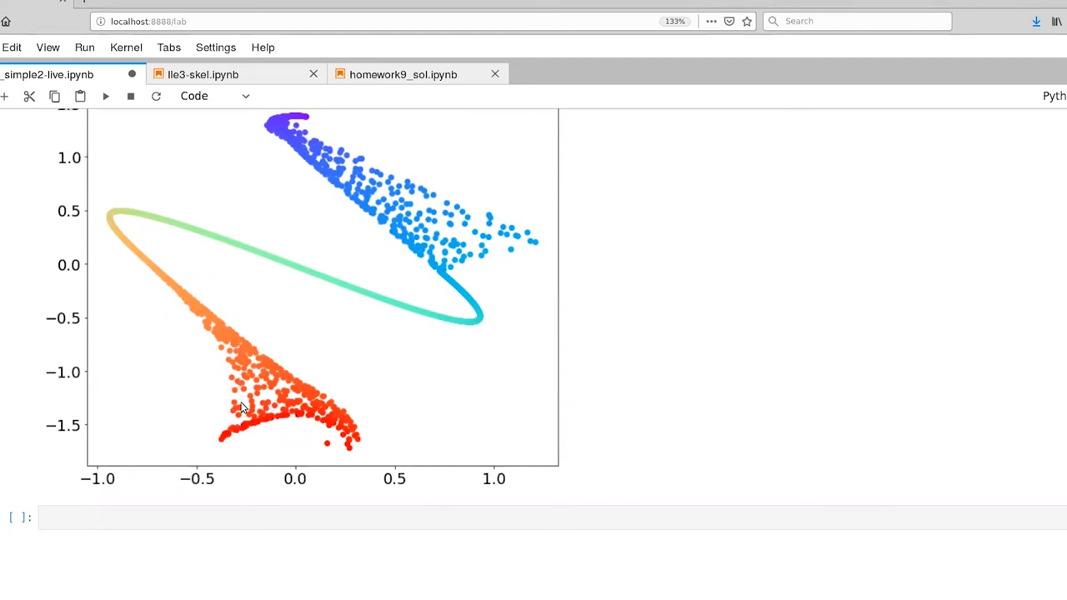
mouse_move(214, 441)
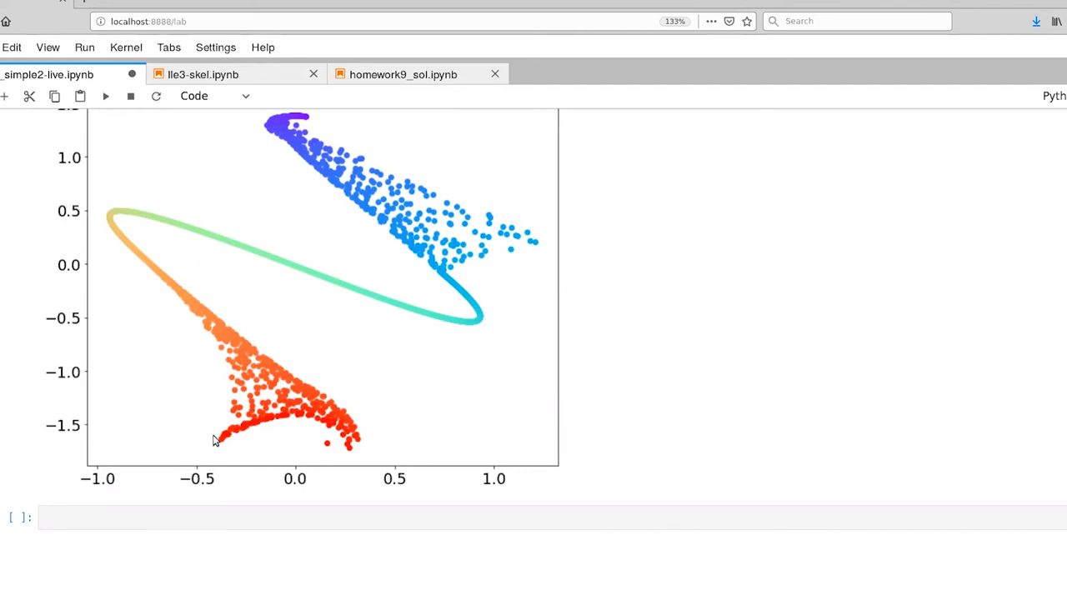
mouse_move(200, 437)
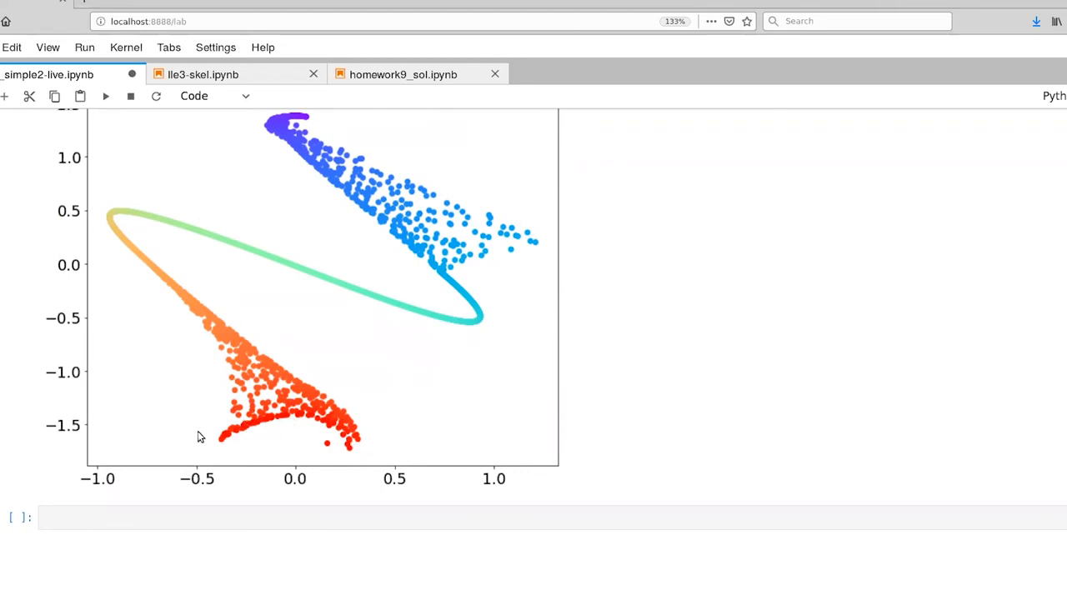
mouse_move(237, 403)
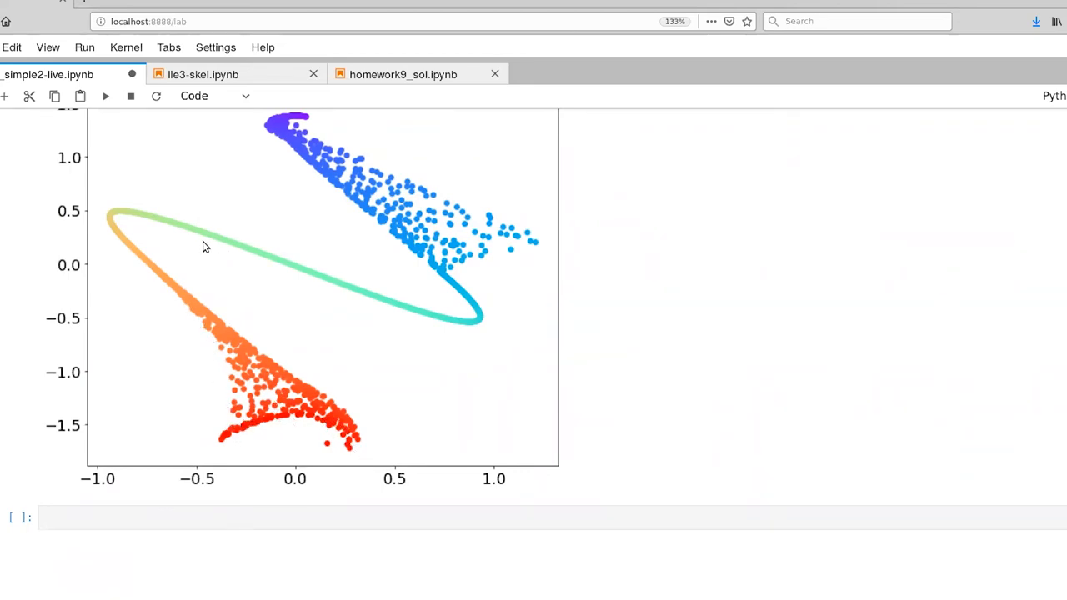
mouse_move(462, 292)
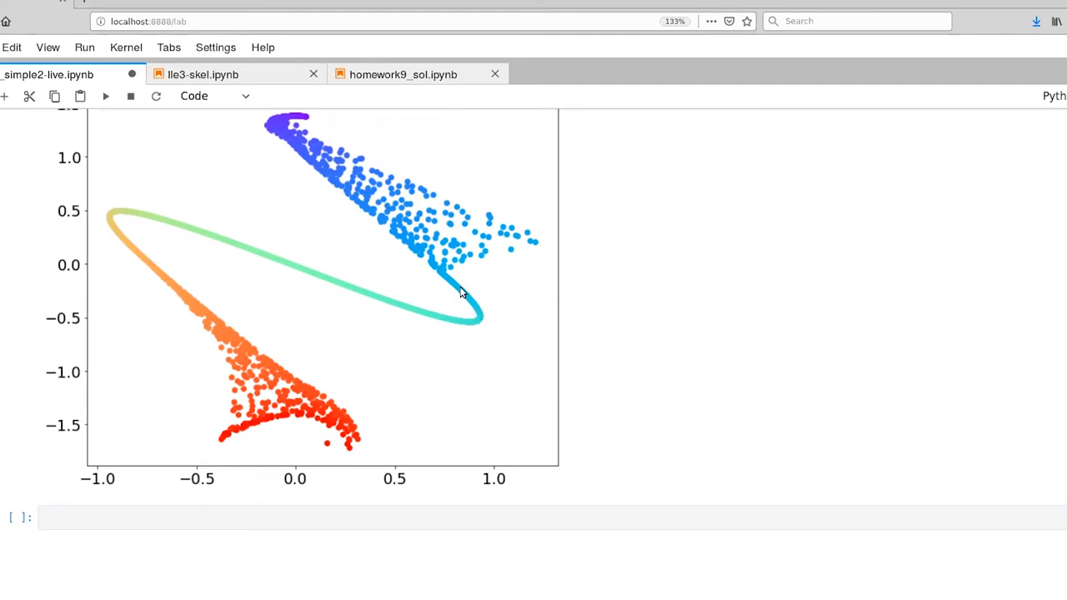
mouse_move(443, 270)
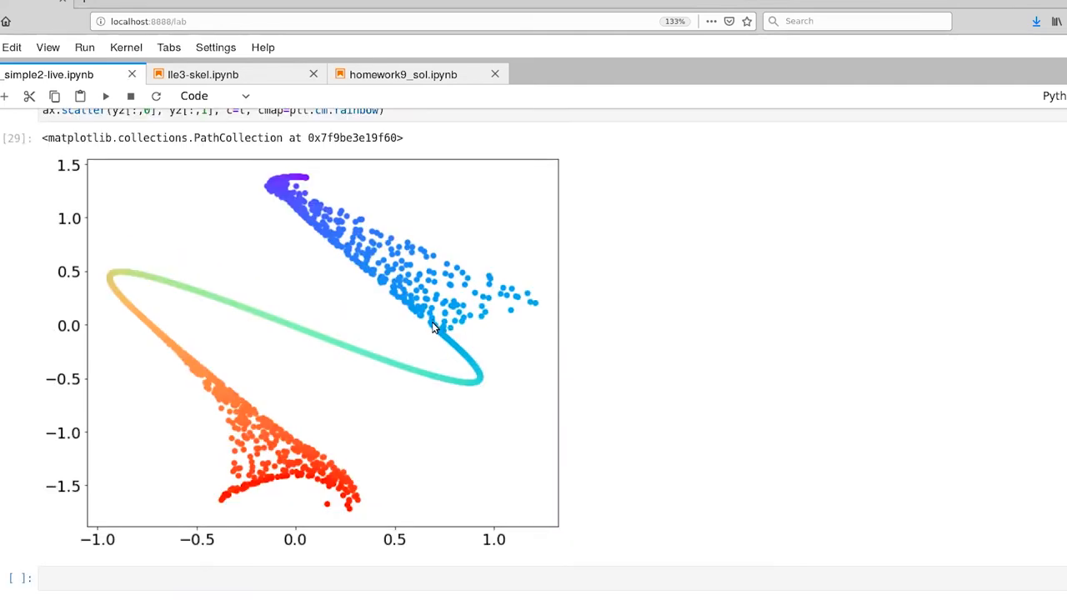
mouse_move(442, 339)
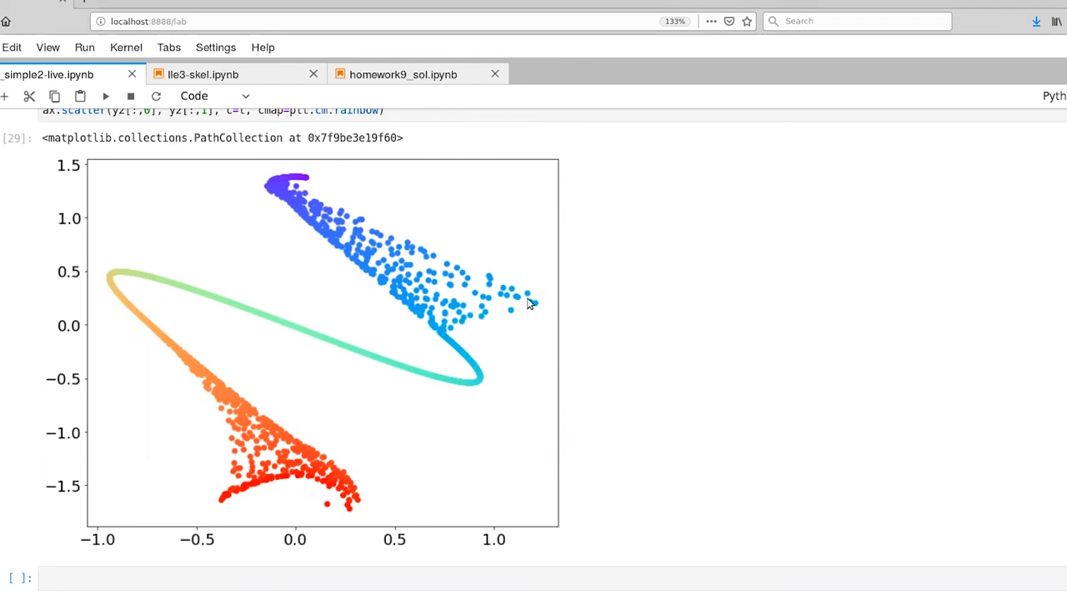
mouse_move(516, 292)
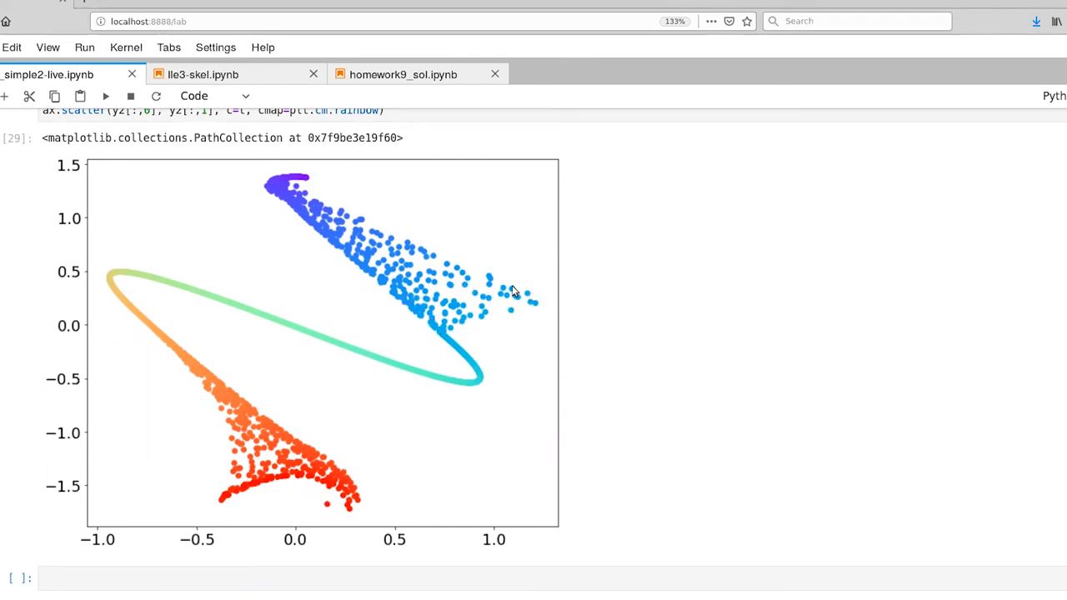
mouse_move(484, 288)
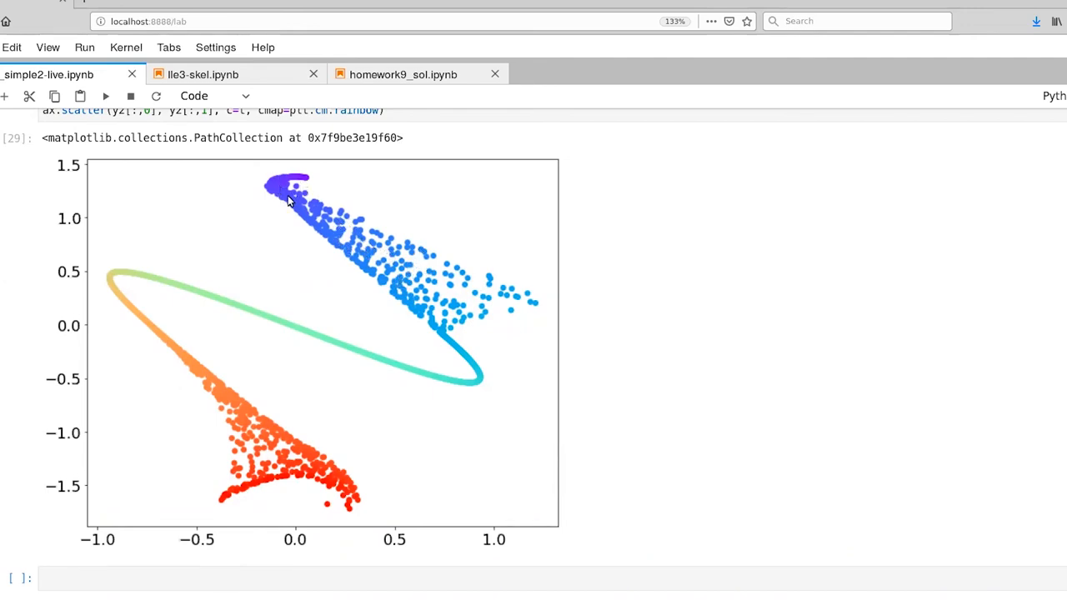
mouse_move(352, 316)
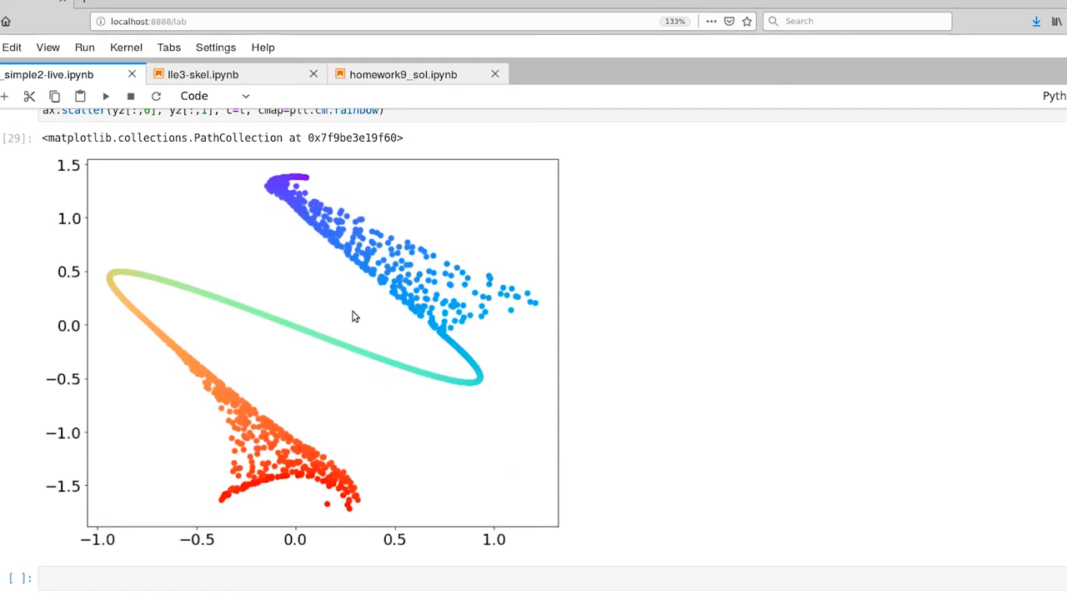
mouse_move(237, 367)
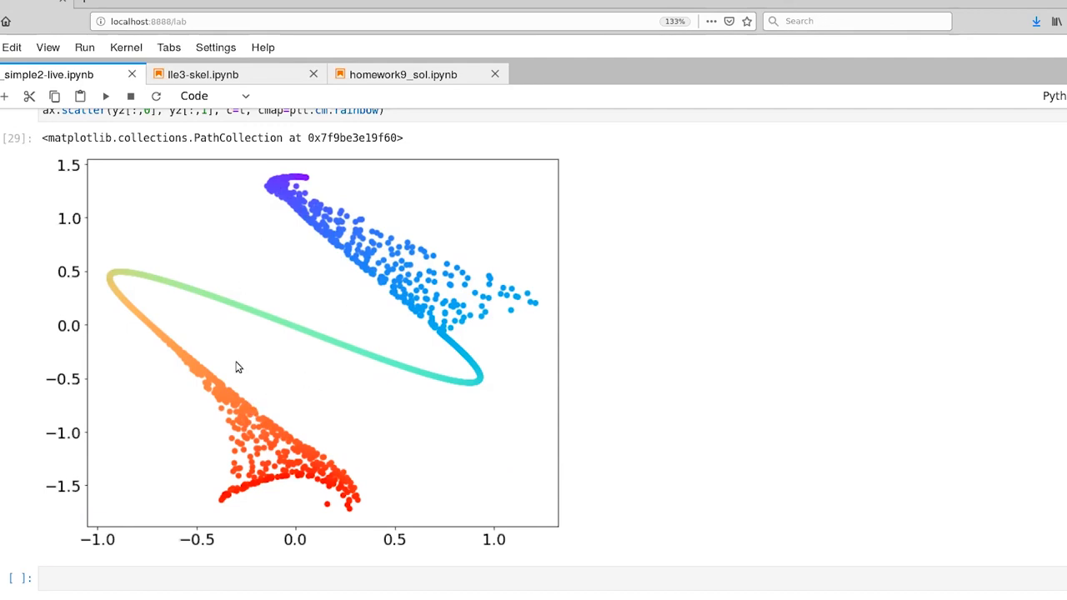
mouse_move(350, 492)
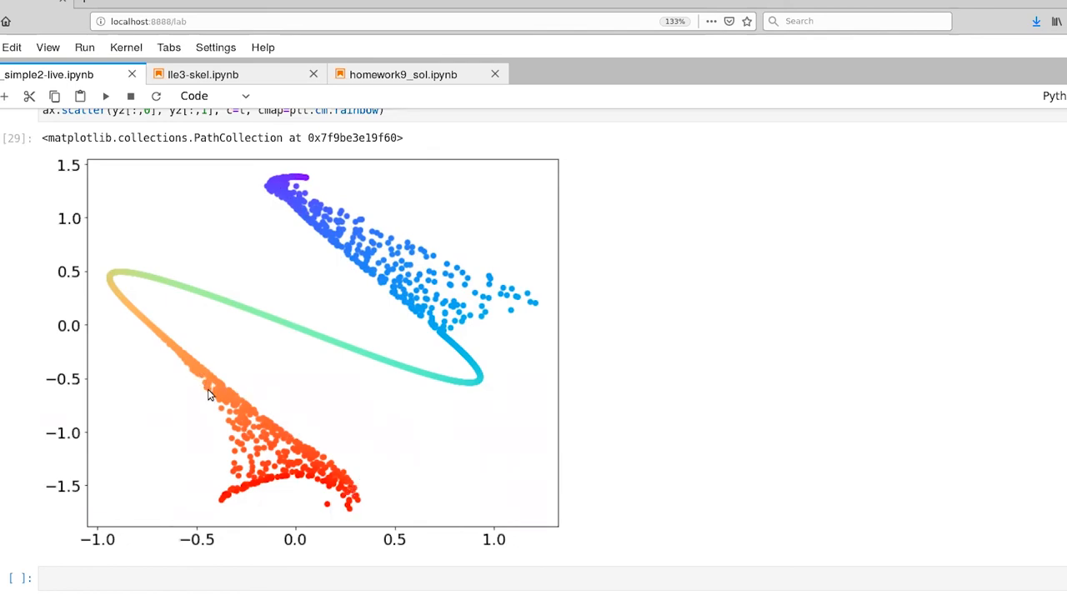
mouse_move(239, 426)
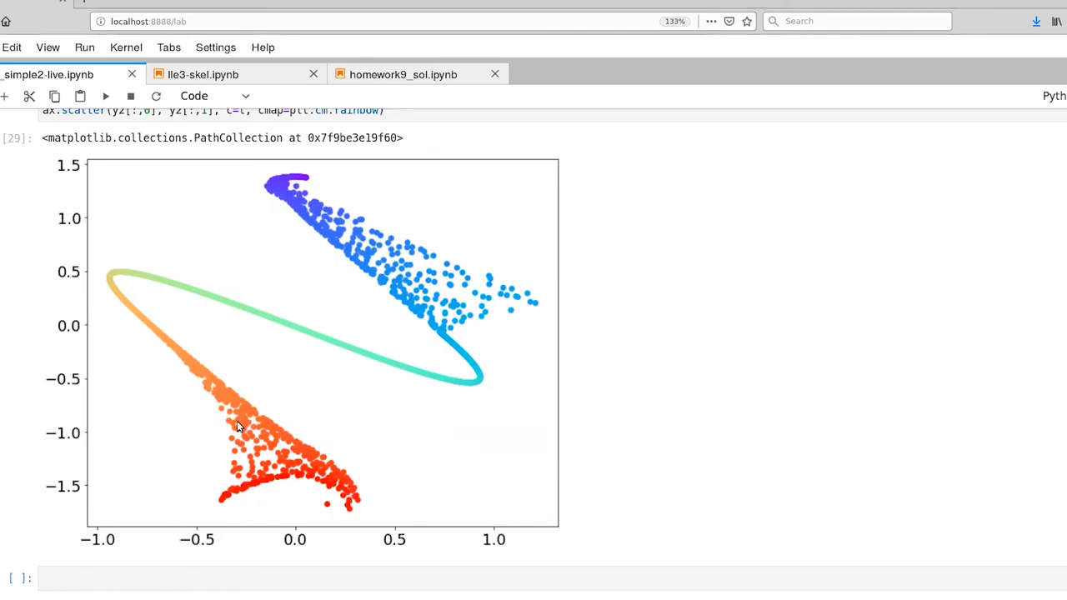
mouse_move(171, 341)
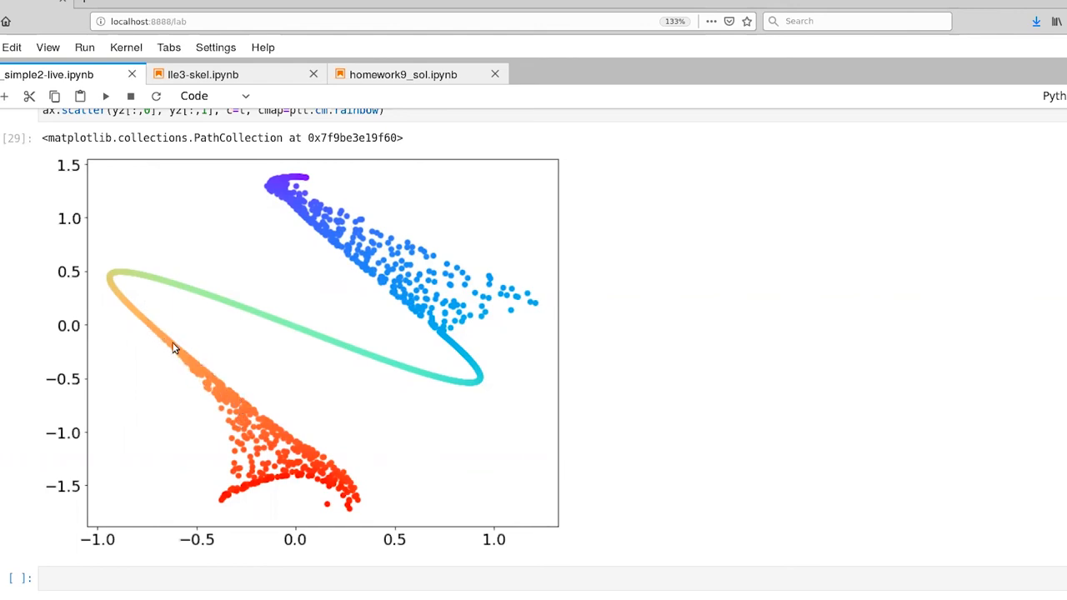
mouse_move(194, 377)
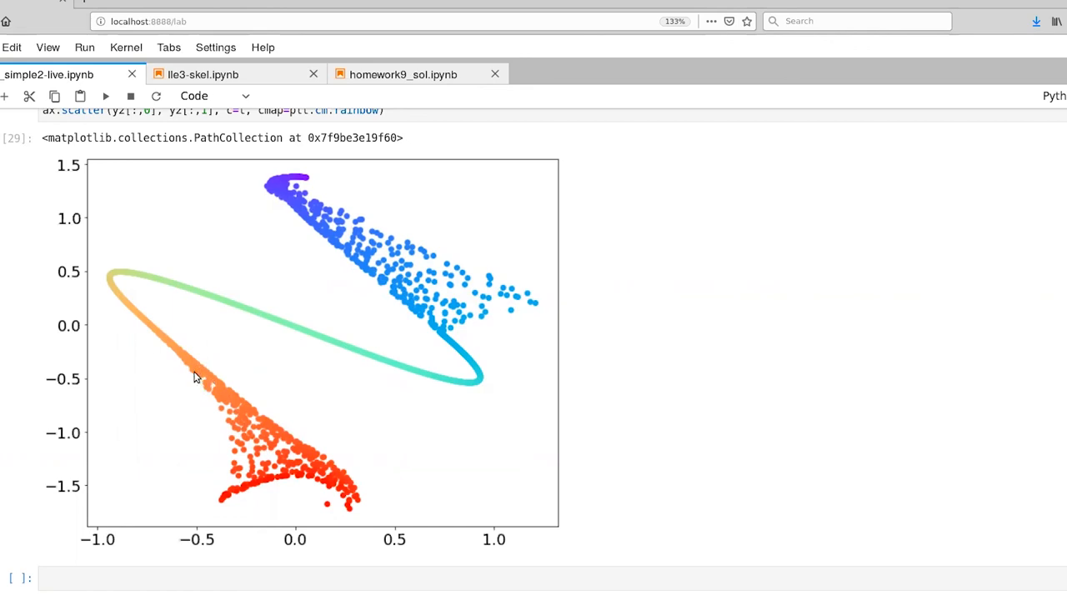
mouse_move(207, 375)
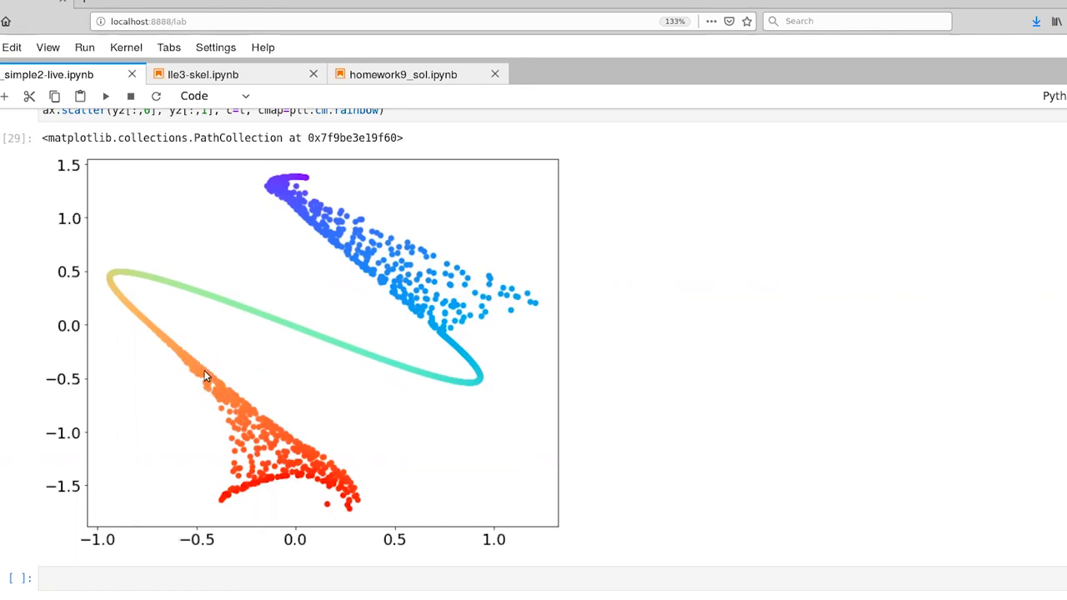
mouse_move(353, 528)
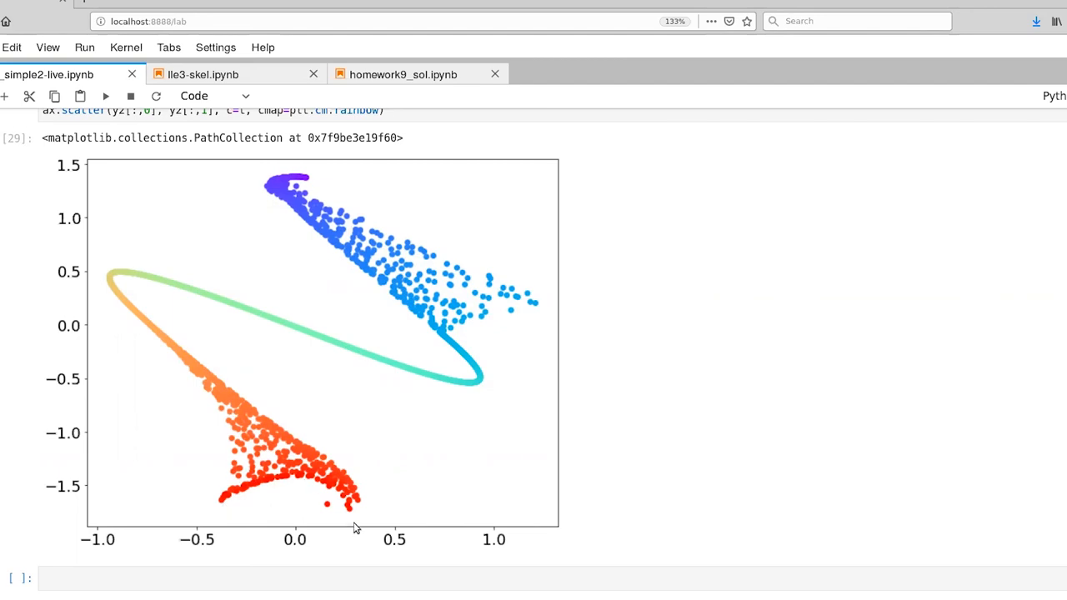
mouse_move(429, 347)
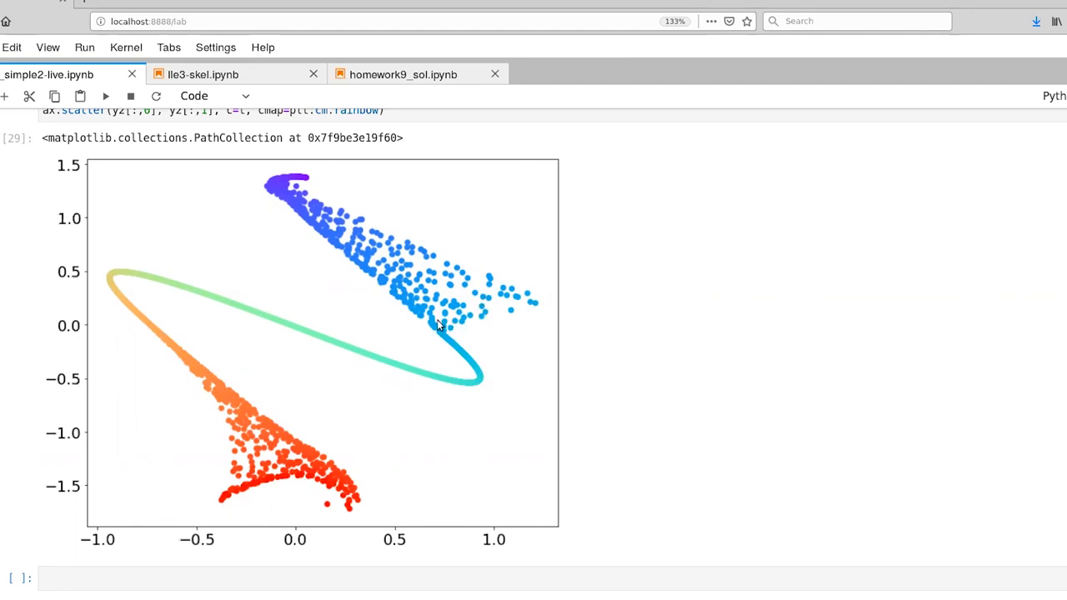
mouse_move(439, 336)
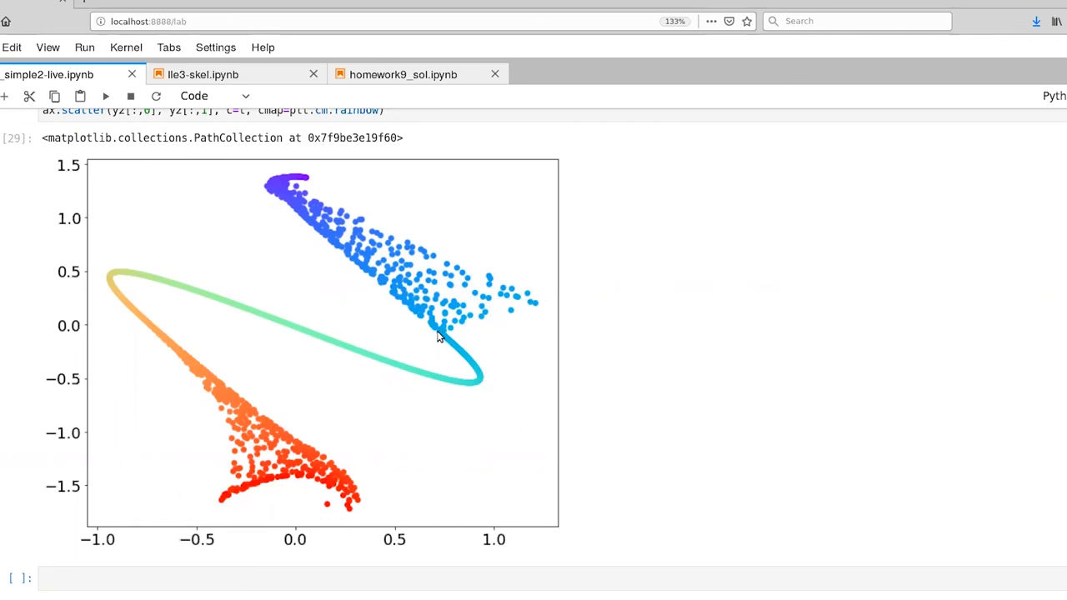
mouse_move(486, 286)
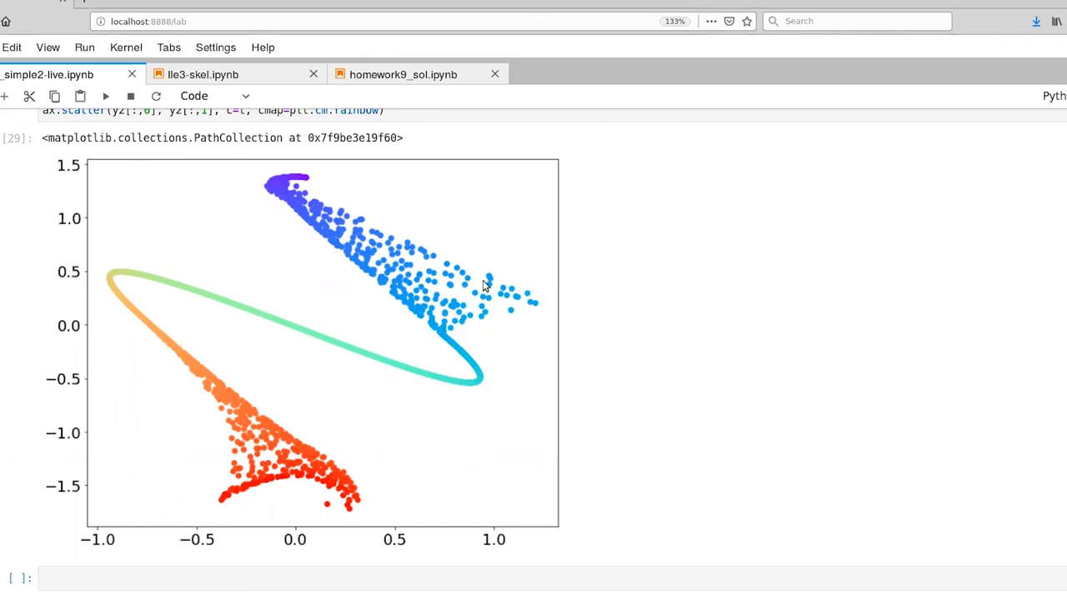
mouse_move(356, 235)
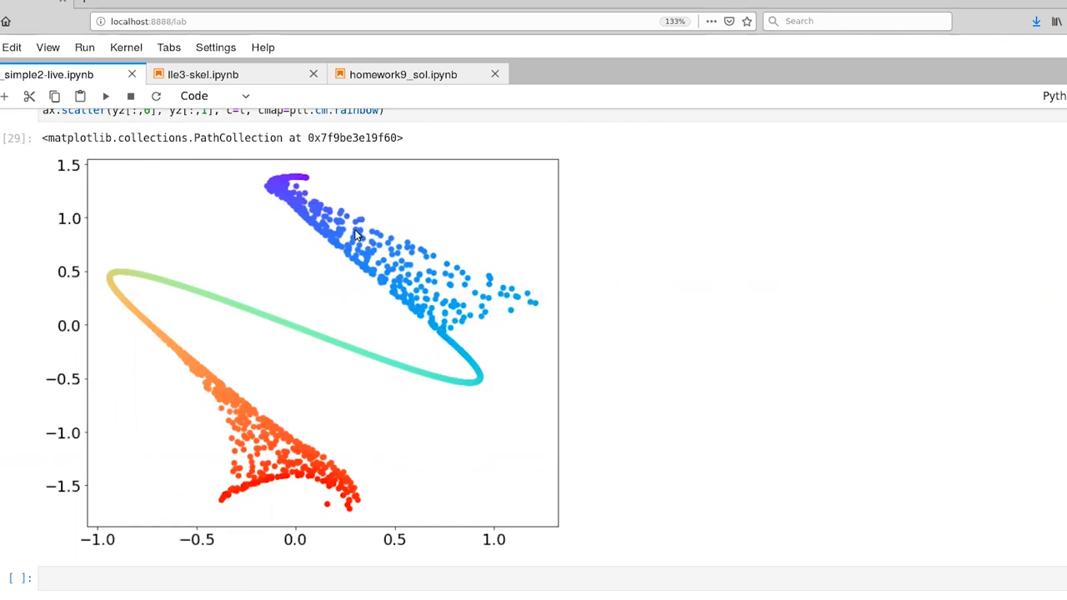
mouse_move(275, 181)
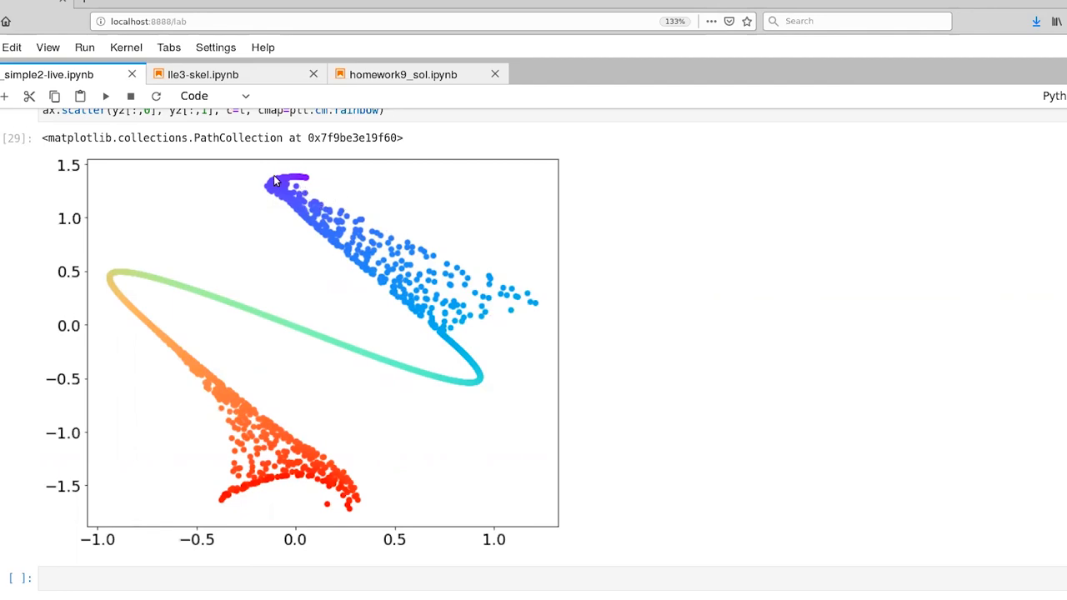
mouse_move(304, 266)
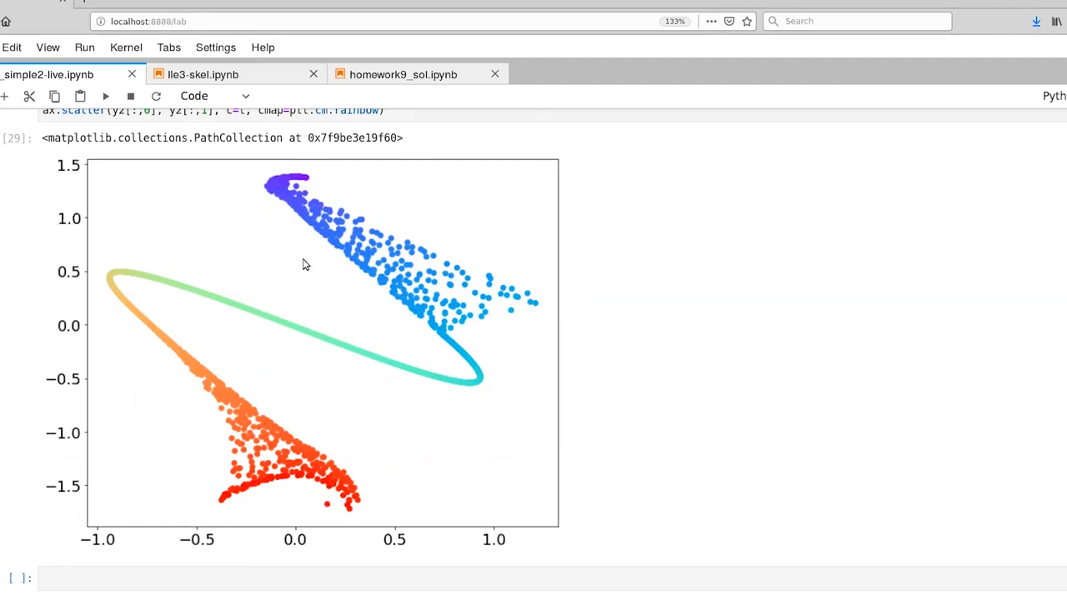